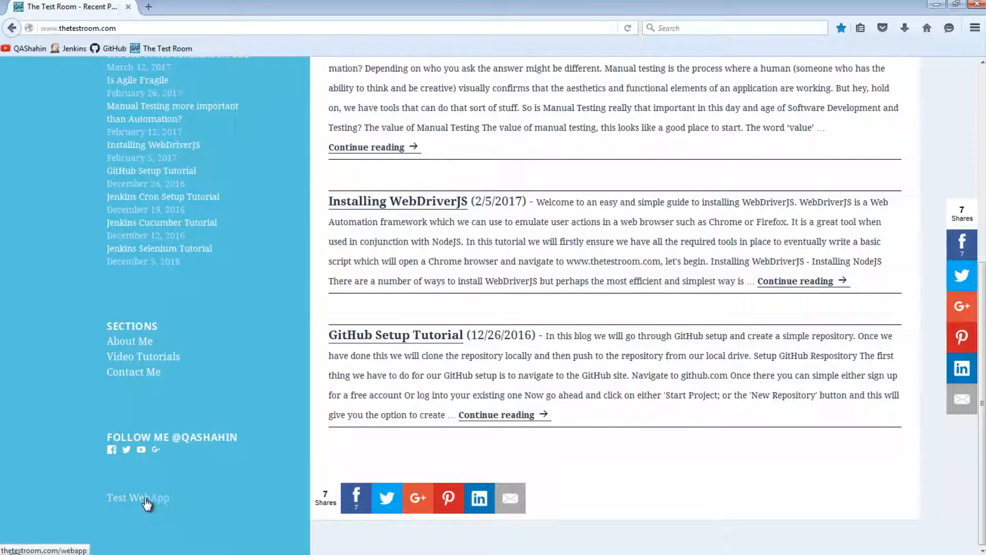
Open the Zoo Adoption Center web app from the blog's 'Test WebApp' sidebar link
{"action": "left_click", "coordinate": [137, 497]}
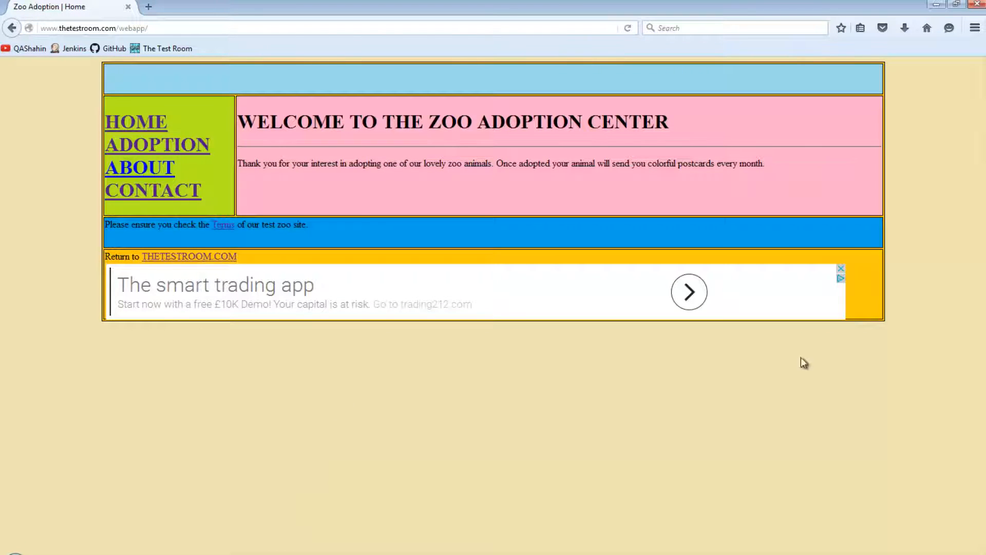
{"action": "mouse_move", "coordinate": [175, 543]}
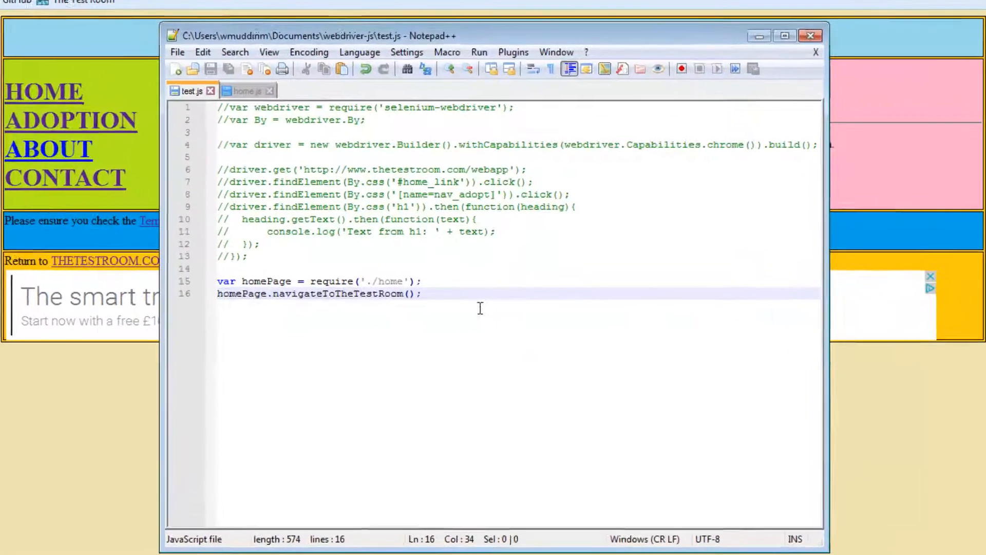
Show home.js and review its HomePage constructor and navigateToTheTestRoom method
{"action": "left_click", "coordinate": [785, 35]}
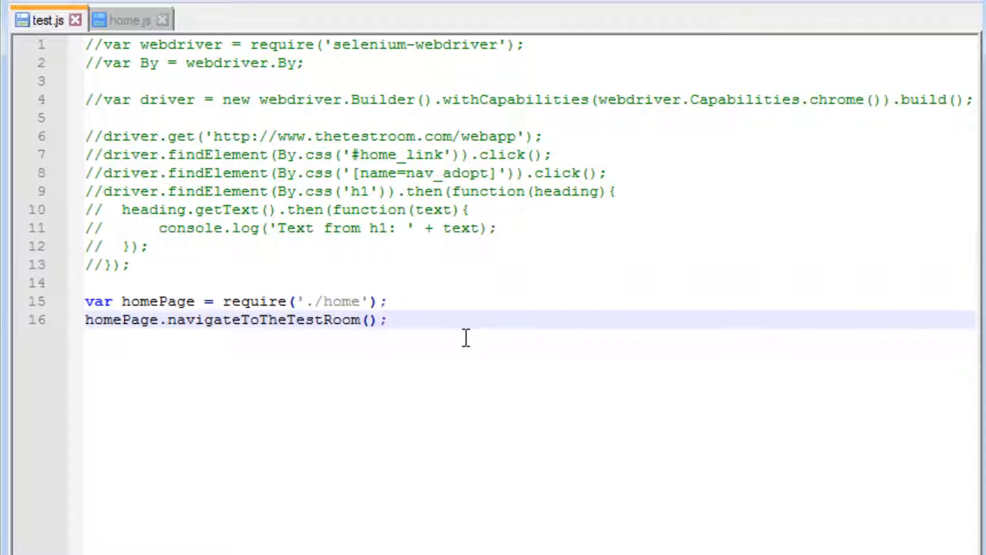
{"action": "left_click", "coordinate": [129, 19]}
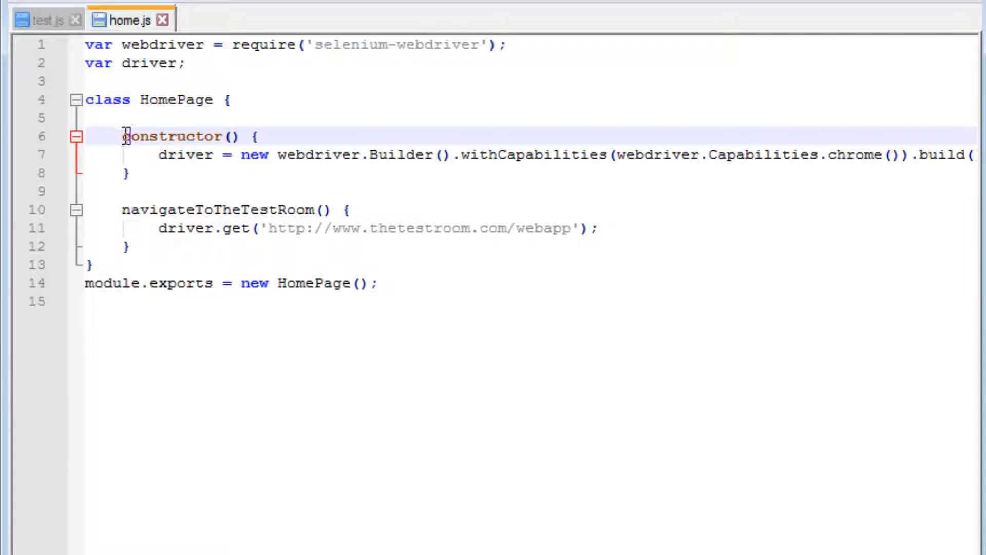
{"action": "left_click_drag", "start_coordinate": [123, 135], "coordinate": [132, 173]}
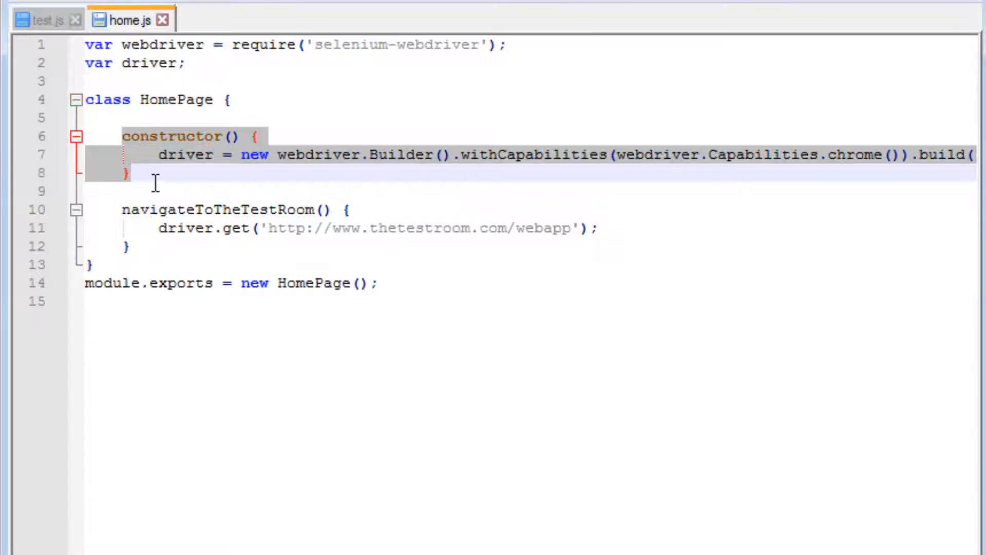
{"action": "left_click", "coordinate": [238, 283]}
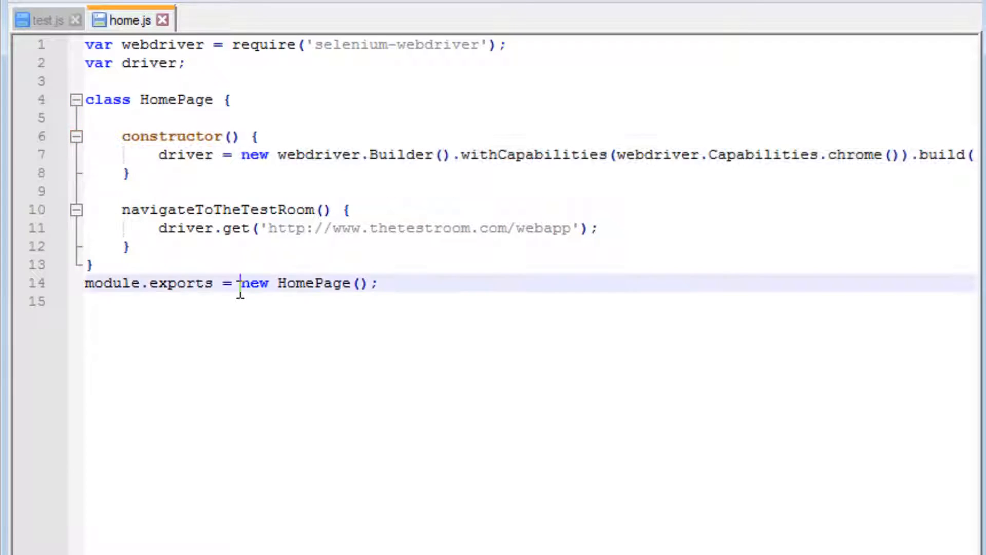
{"action": "left_click_drag", "start_coordinate": [240, 283], "coordinate": [377, 283]}
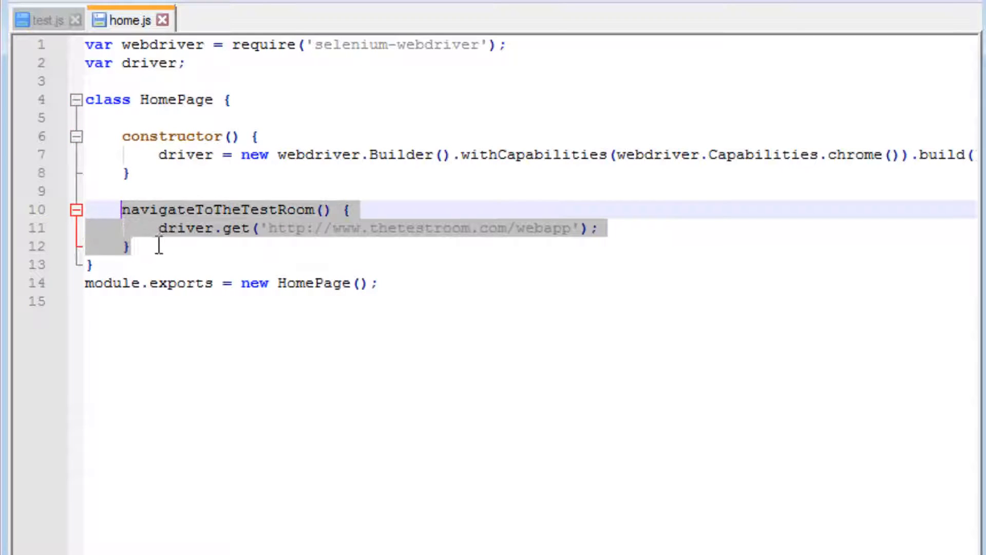
{"action": "mouse_move", "coordinate": [411, 238]}
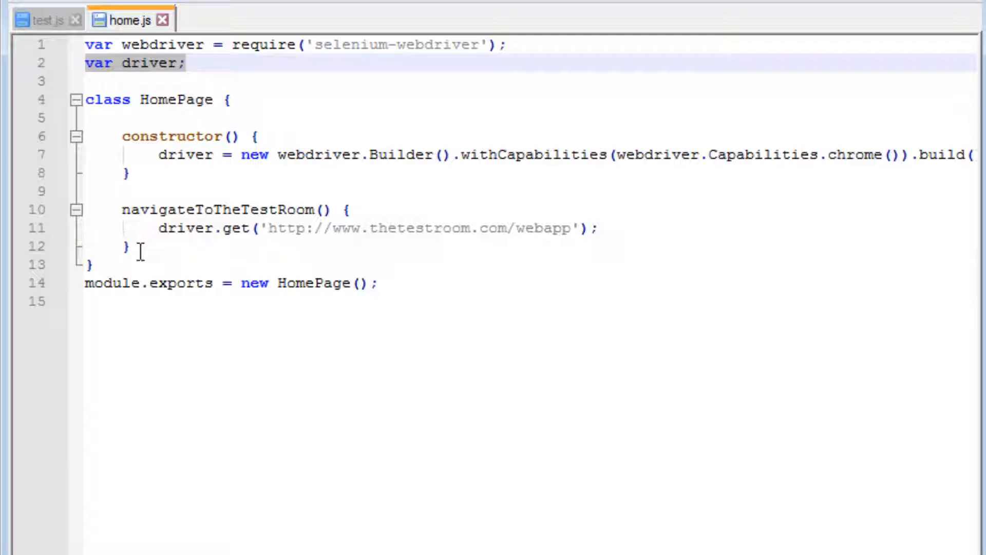
{"action": "mouse_move", "coordinate": [129, 172]}
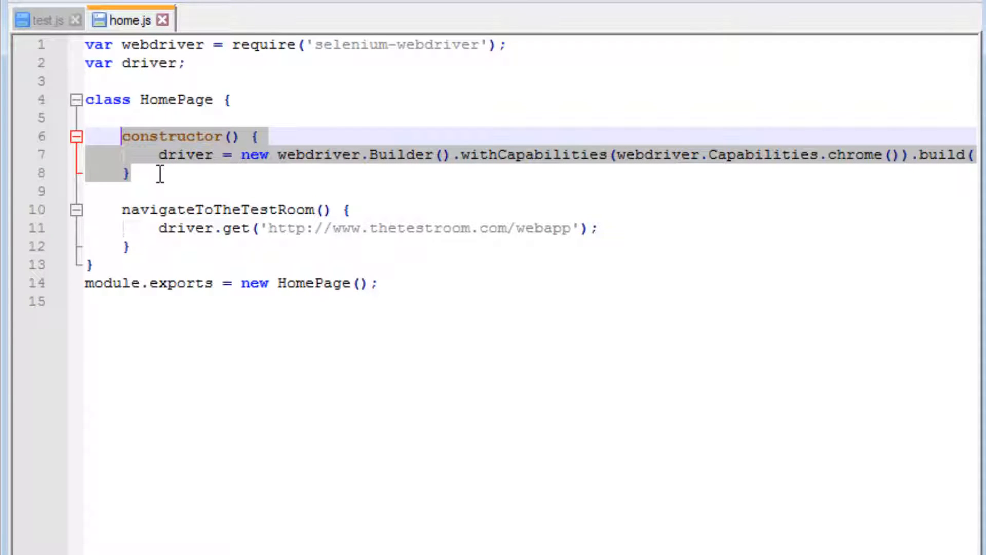
{"action": "mouse_move", "coordinate": [128, 246]}
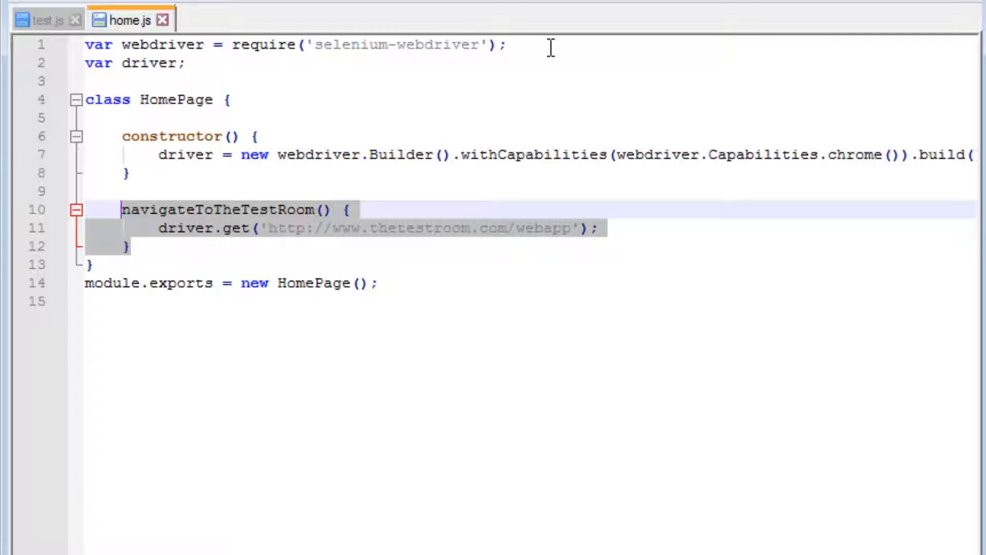
{"action": "left_click", "coordinate": [88, 44]}
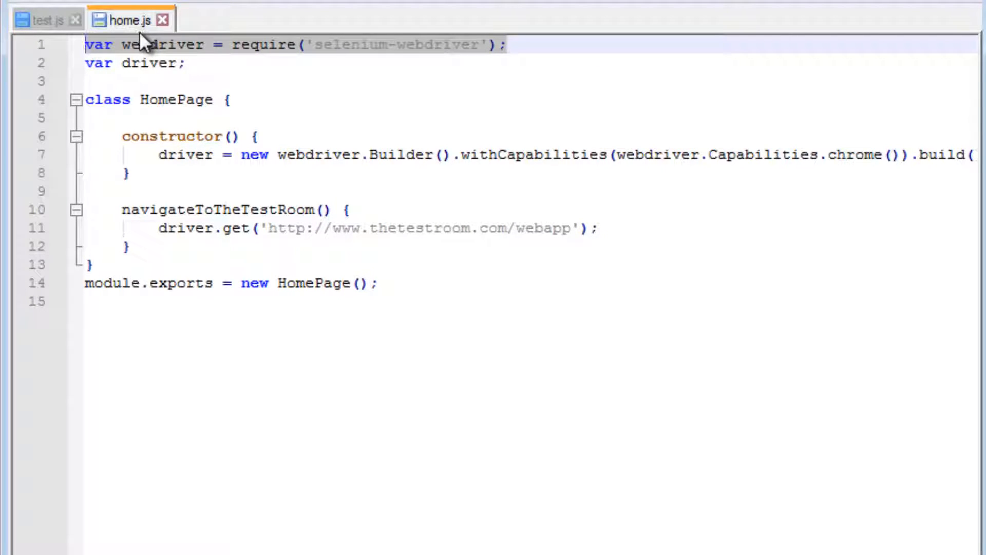
{"action": "left_click", "coordinate": [187, 63]}
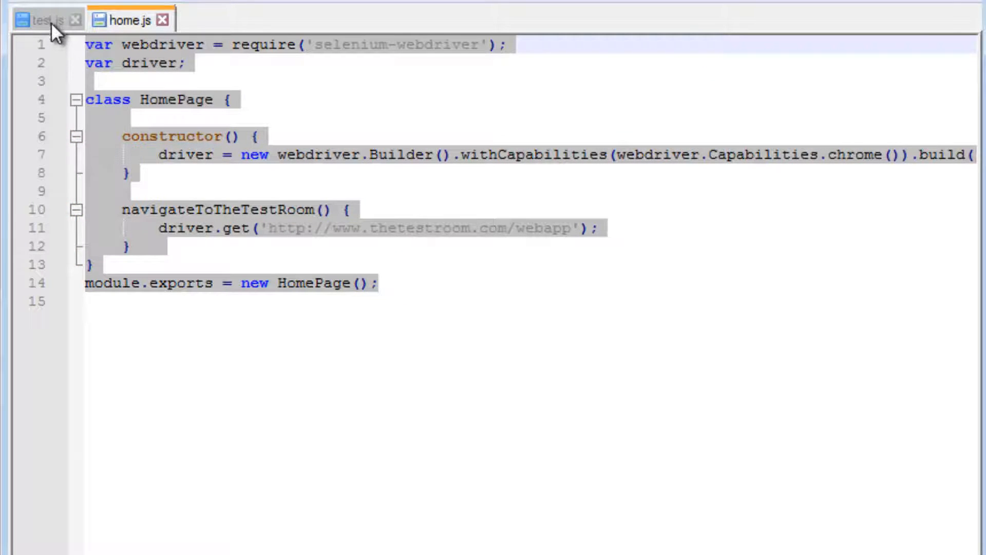
In test.js, add a blank line after the require and review line 6's driver get call
{"action": "left_click", "coordinate": [47, 20]}
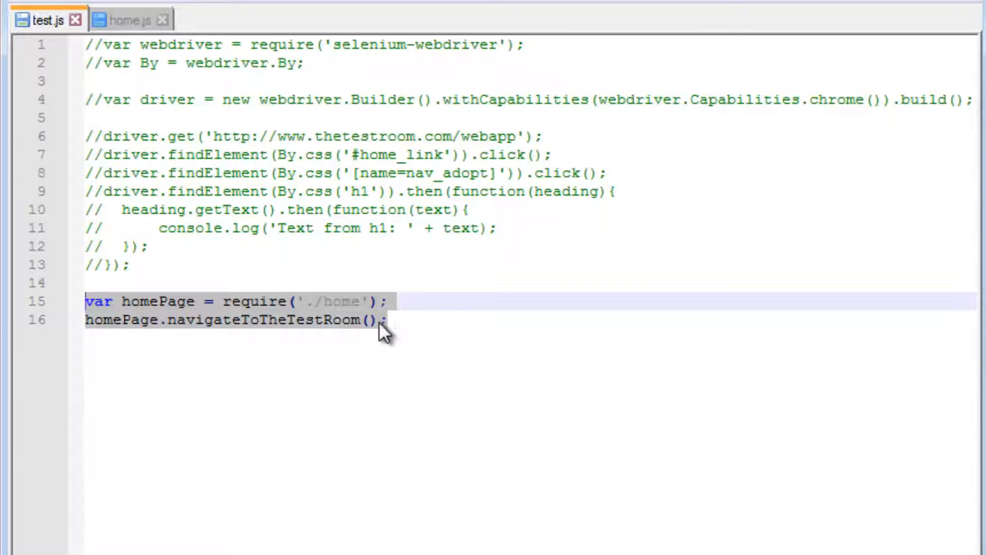
{"action": "left_click", "coordinate": [389, 300]}
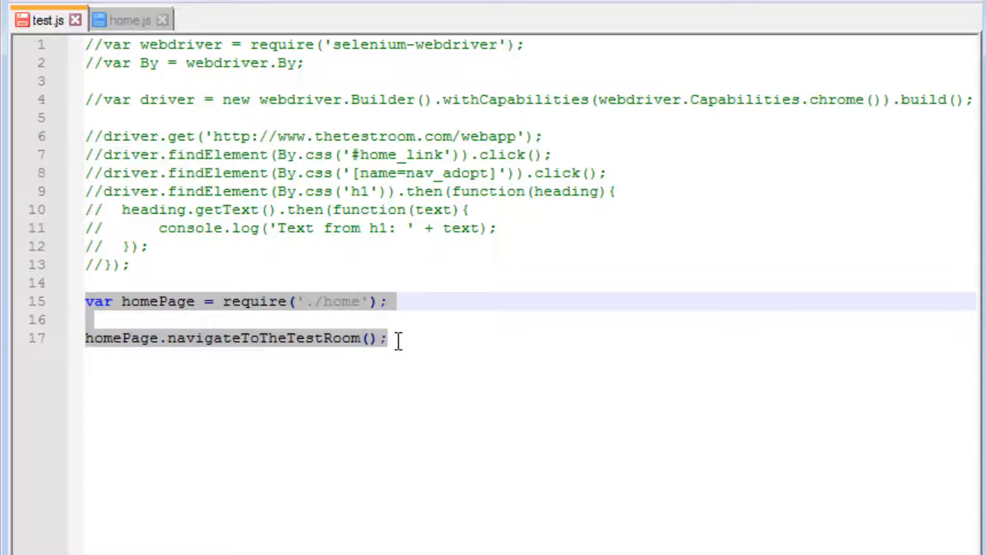
{"action": "left_click", "coordinate": [401, 339]}
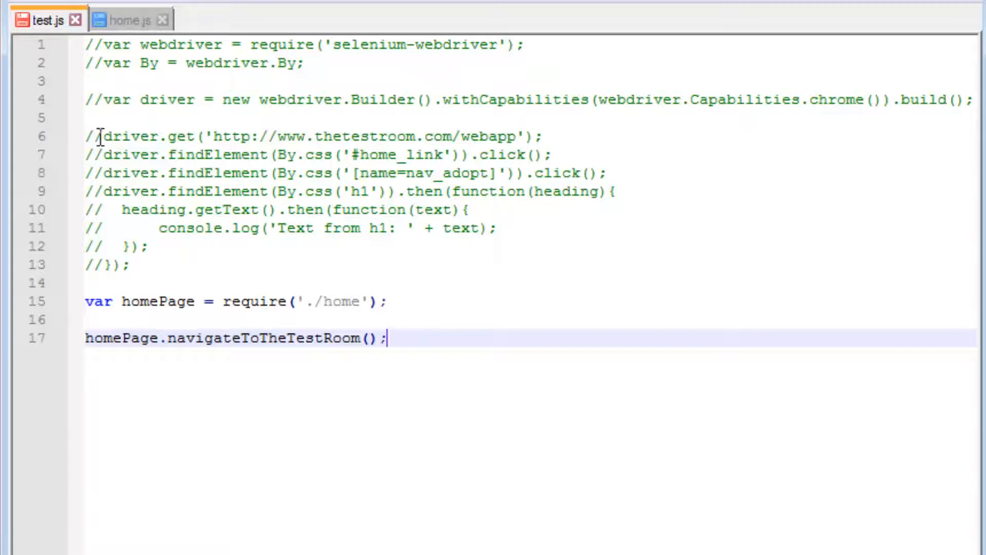
{"action": "double_click", "coordinate": [137, 137]}
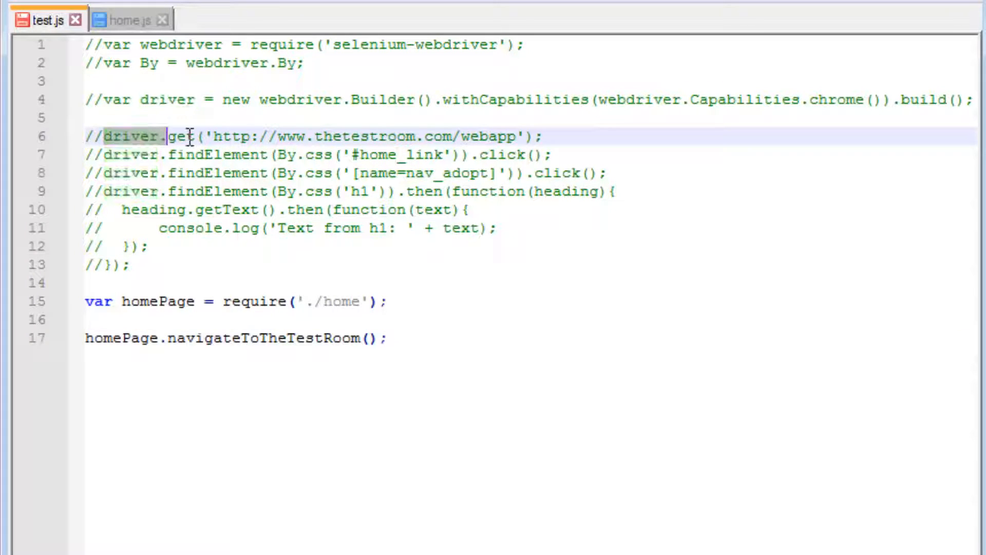
{"action": "left_click", "coordinate": [214, 154]}
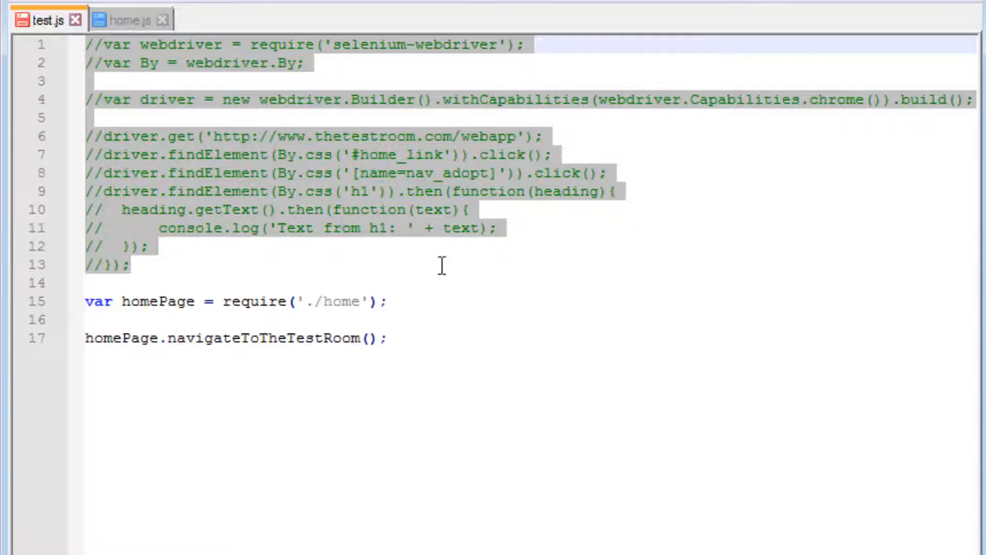
{"action": "mouse_move", "coordinate": [387, 271]}
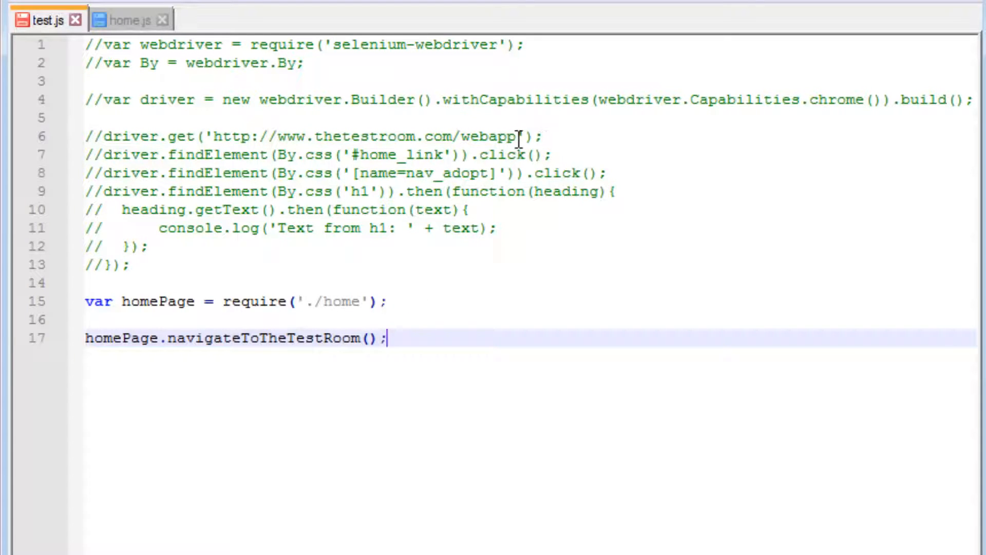
{"action": "double_click", "coordinate": [362, 136]}
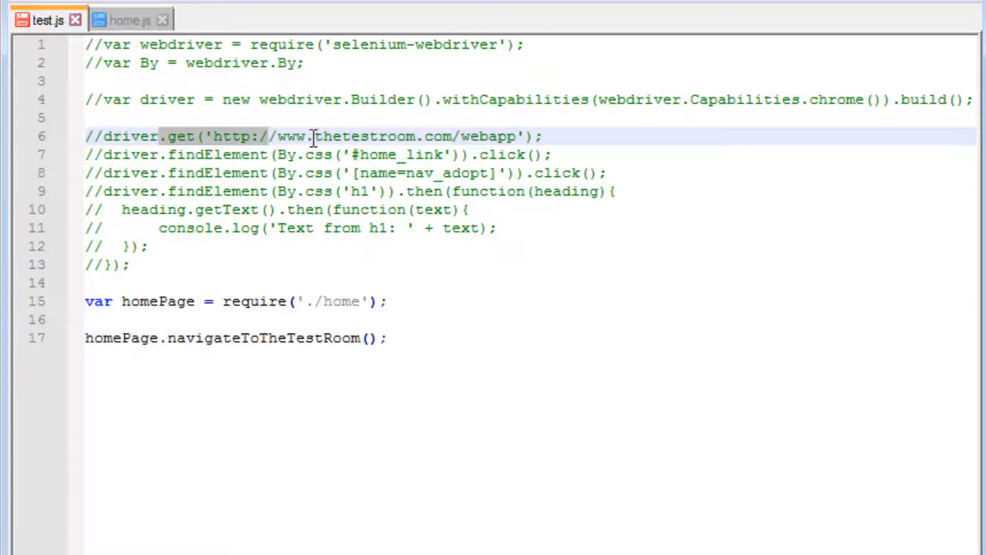
{"action": "left_click", "coordinate": [542, 135]}
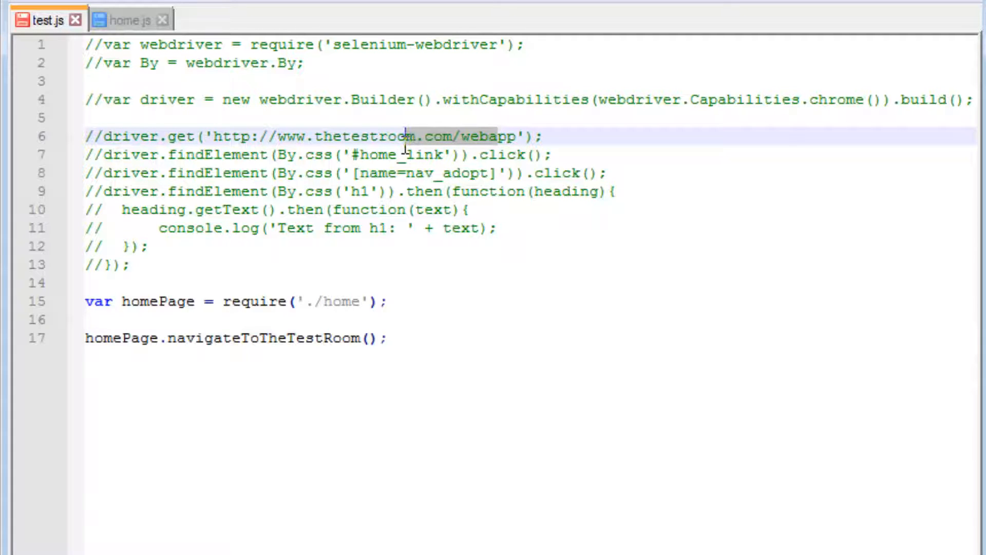
End homePage.navigateToTheTestRoom() with a semicolon and check the method name against home.js
{"action": "left_click", "coordinate": [129, 19]}
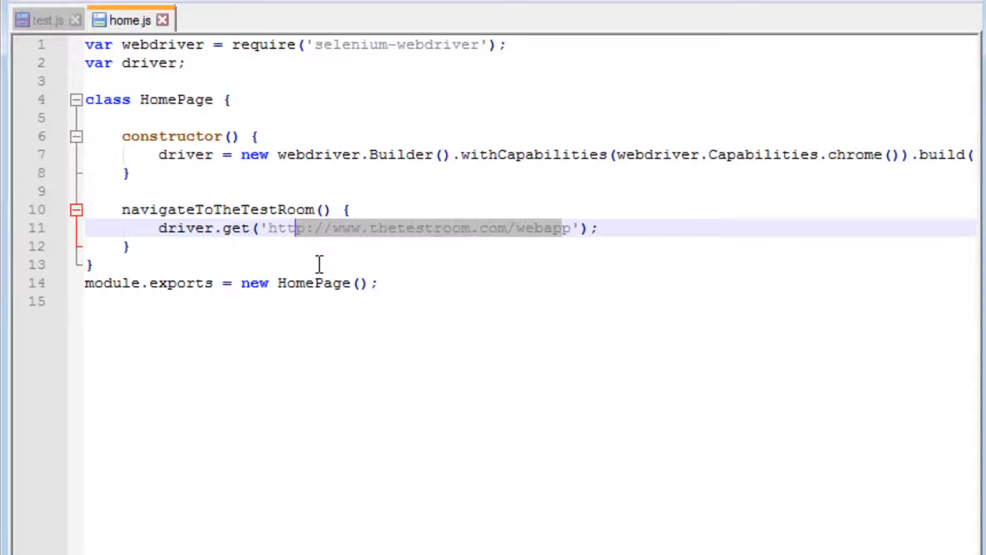
{"action": "mouse_move", "coordinate": [38, 118]}
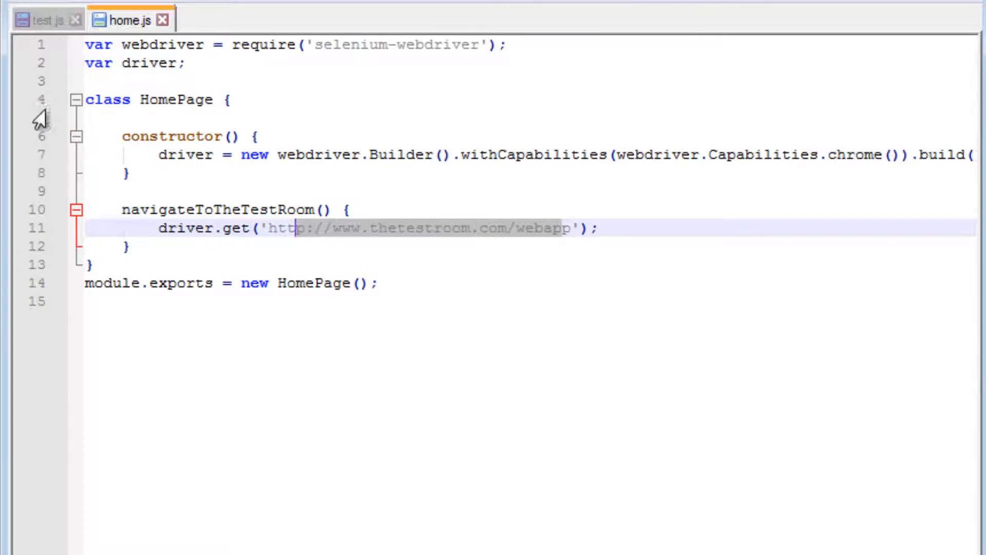
{"action": "left_click", "coordinate": [48, 19]}
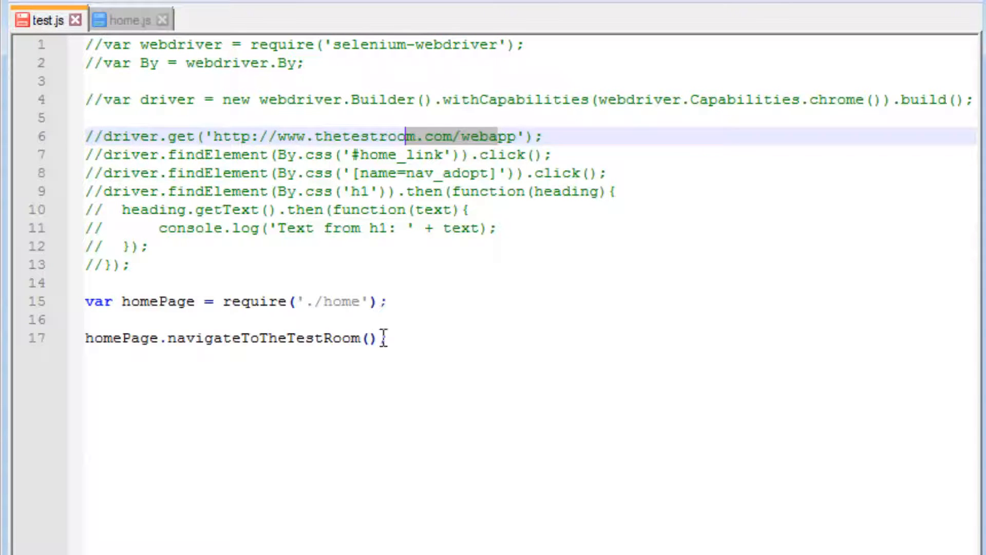
{"action": "type", "text": ";"}
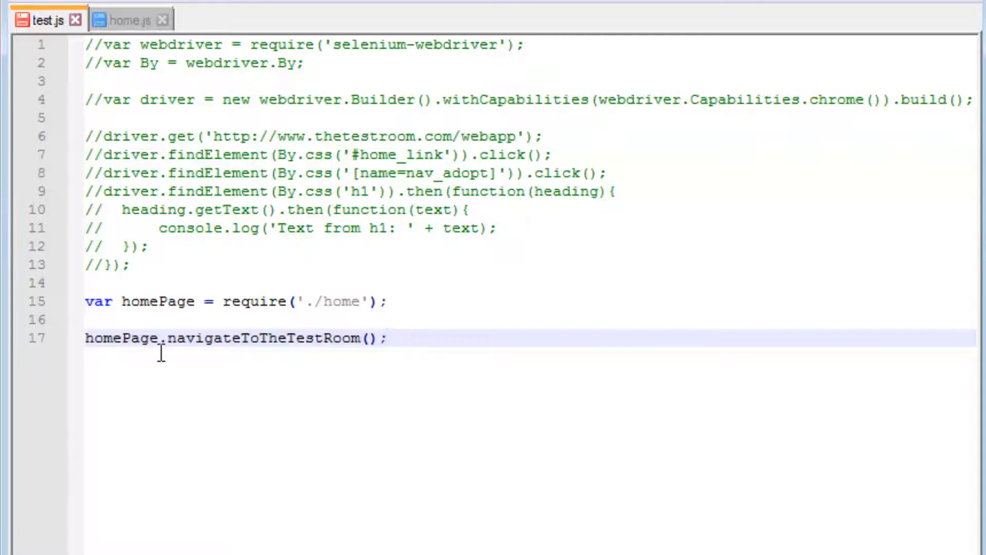
{"action": "double_click", "coordinate": [270, 338]}
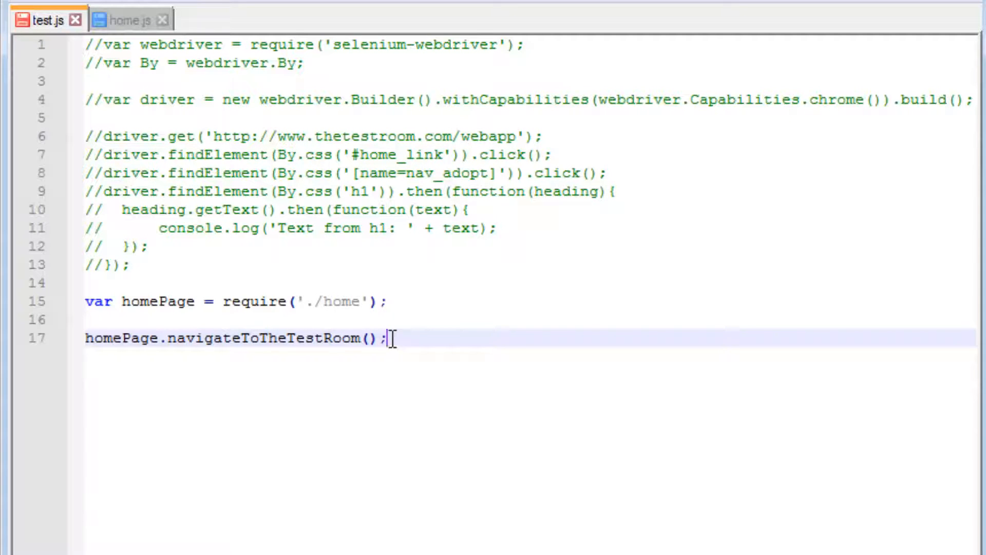
{"action": "left_click", "coordinate": [128, 19]}
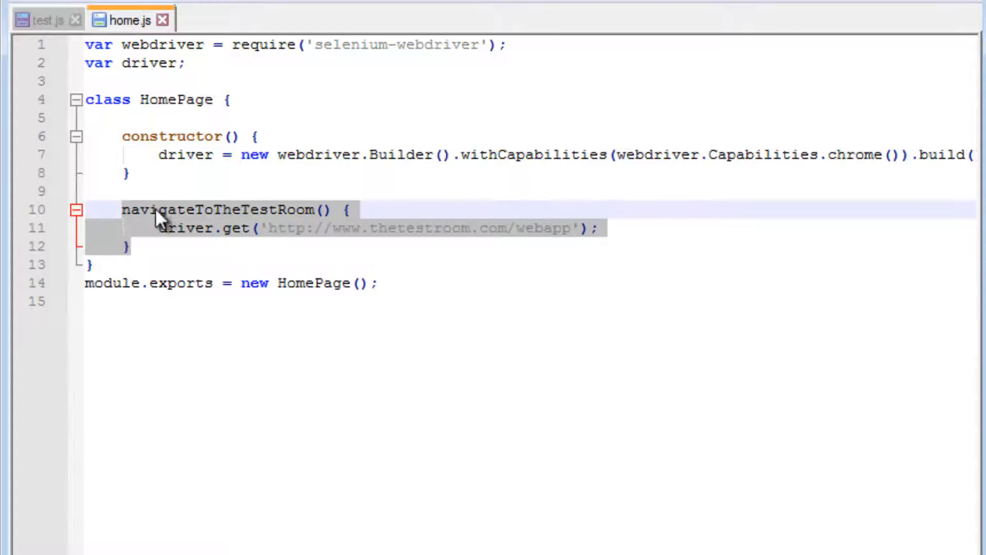
{"action": "left_click", "coordinate": [142, 259]}
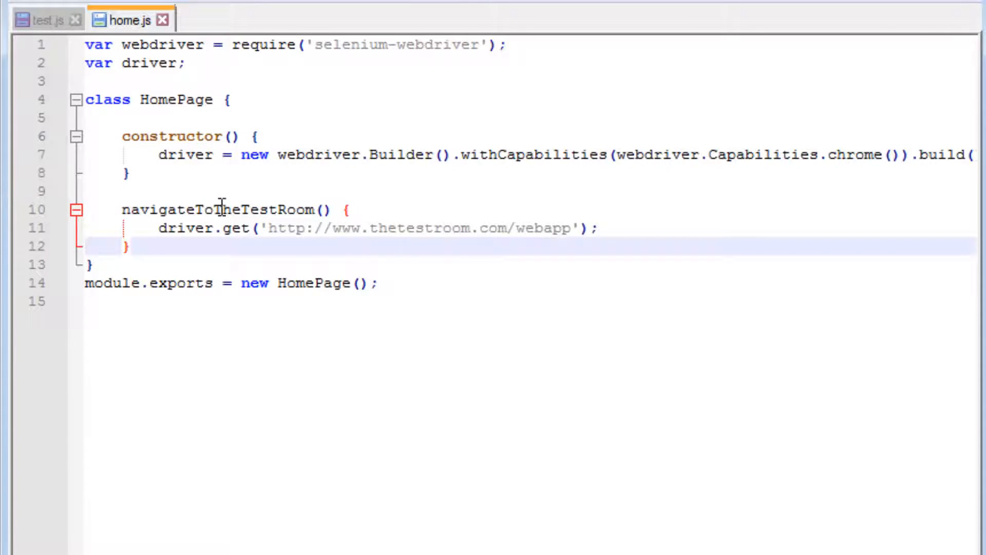
{"action": "left_click", "coordinate": [49, 19]}
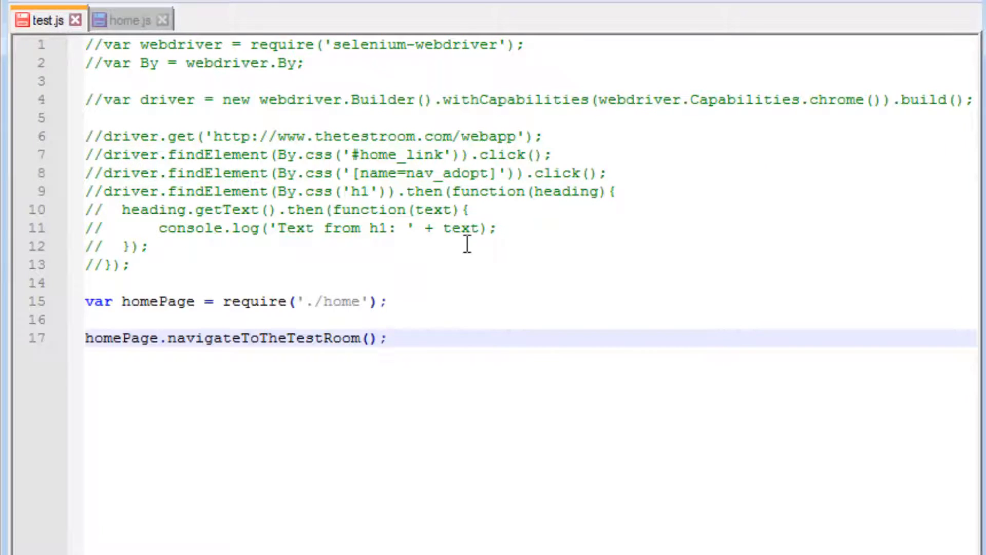
{"action": "mouse_move", "coordinate": [616, 179]}
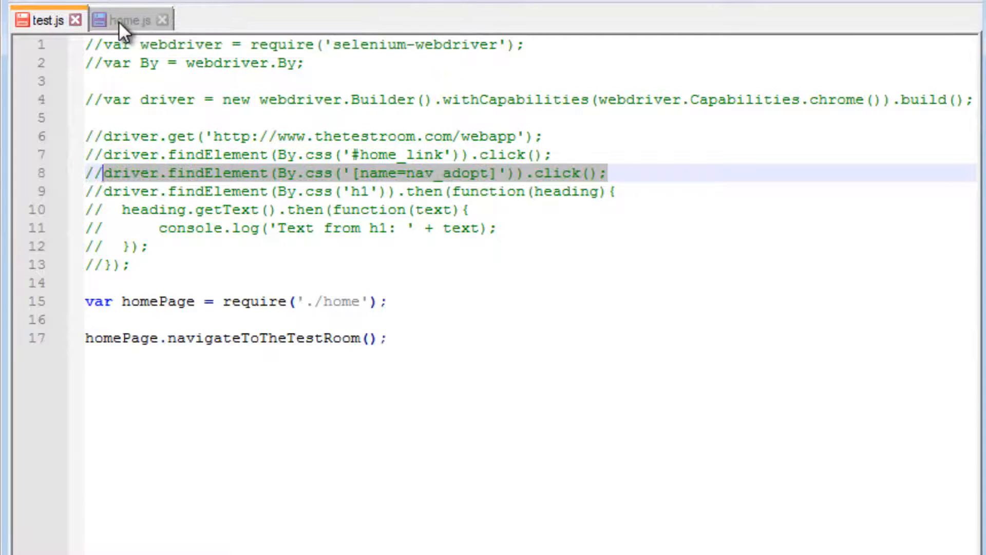
{"action": "mouse_move", "coordinate": [126, 19]}
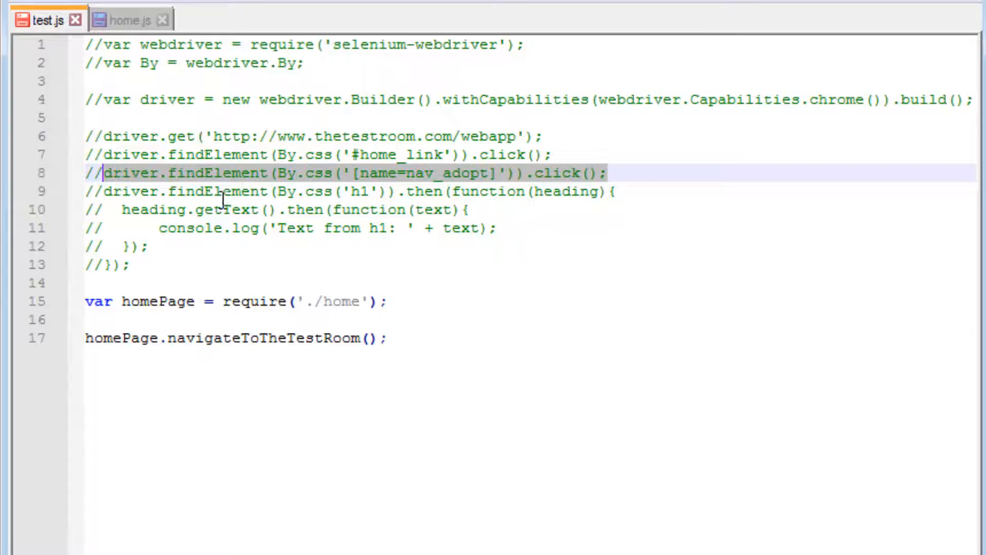
In home.js, add clickOnAdoptionLink() { with driver.findElement(By.css('[name=nav_adopt]')).click();
{"action": "left_click", "coordinate": [129, 19]}
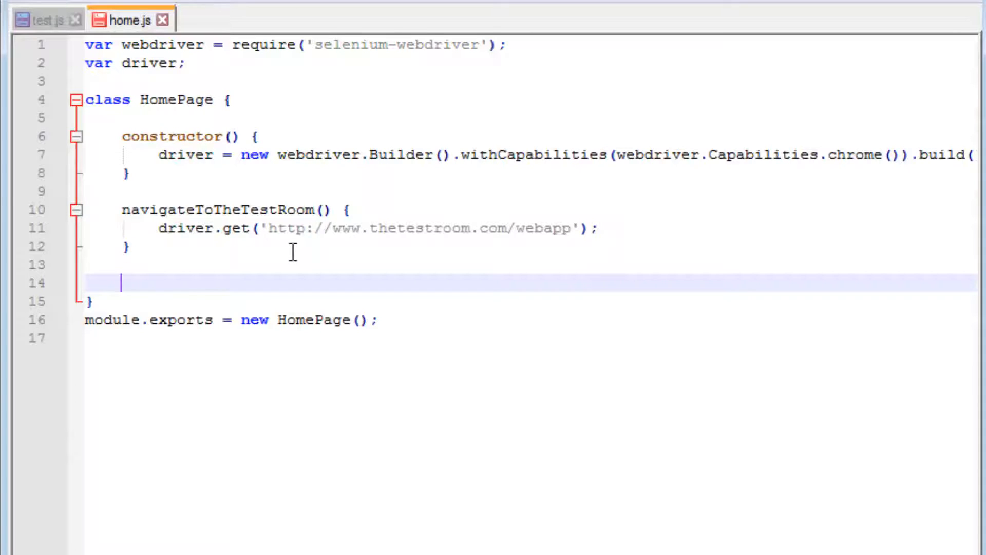
{"action": "type", "text": "cl"}
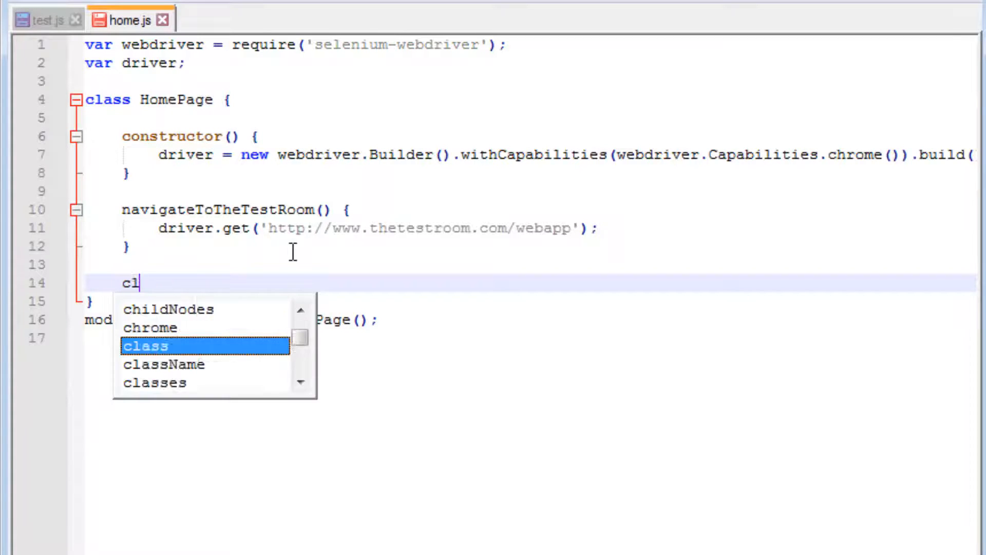
{"action": "type", "text": "ickOn"}
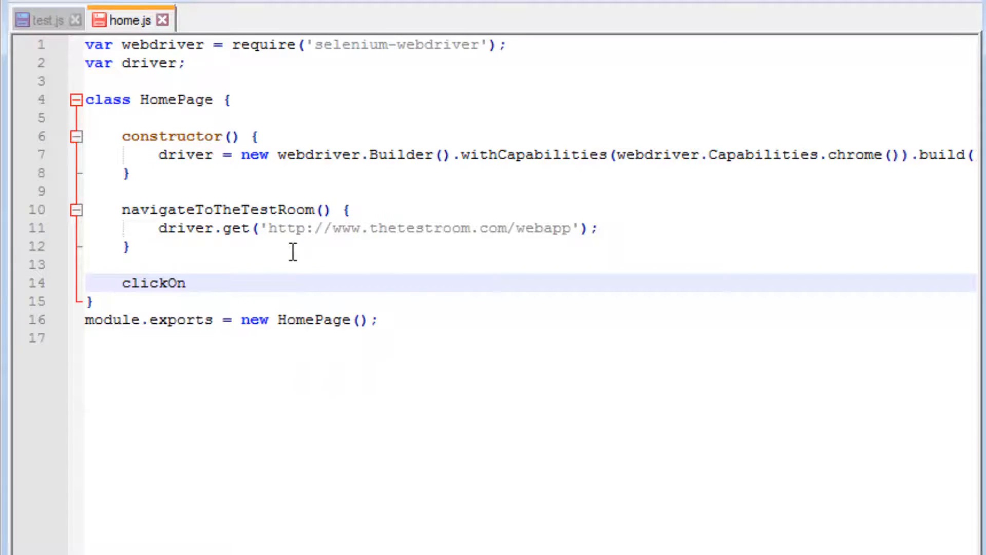
{"action": "type", "text": "Adoption"}
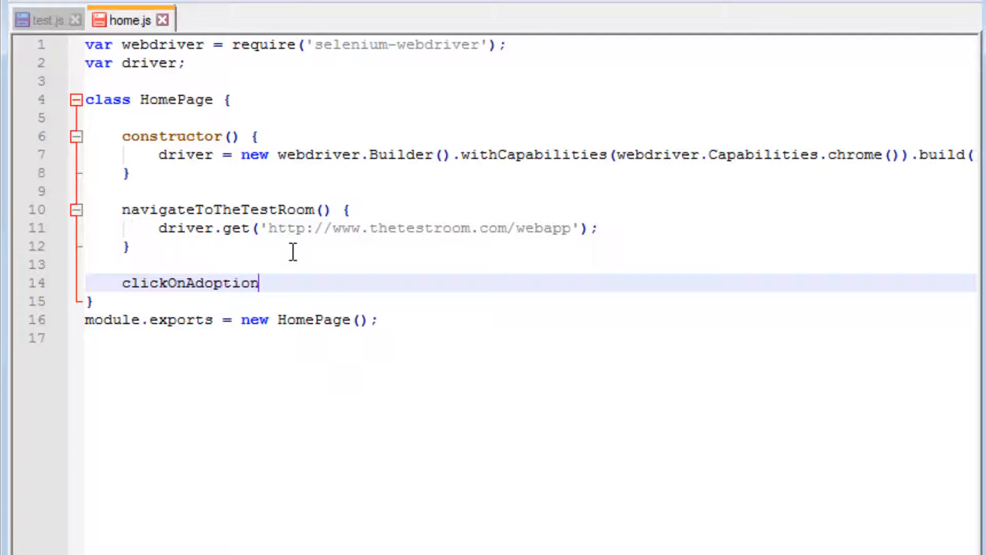
{"action": "type", "text": "Link"}
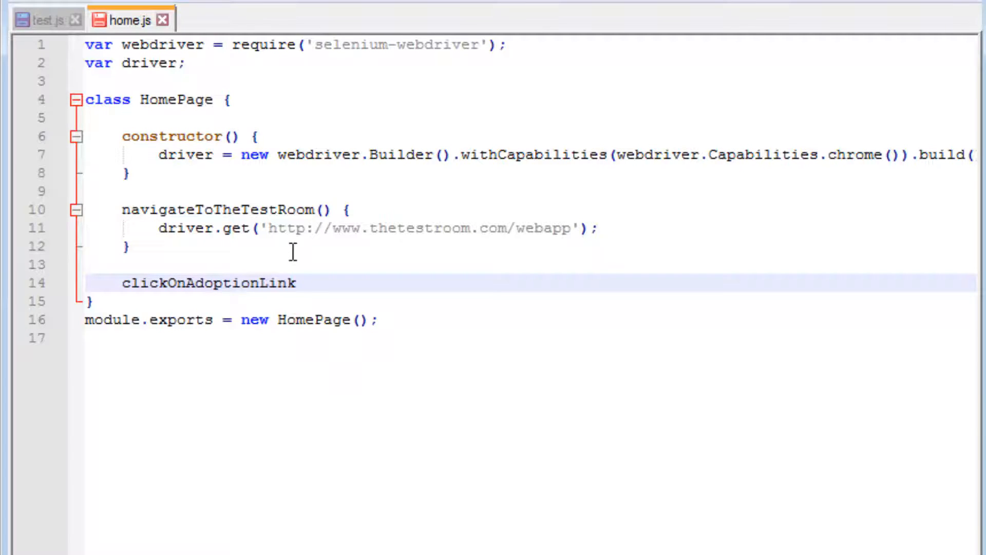
{"action": "type", "text": "() {"}
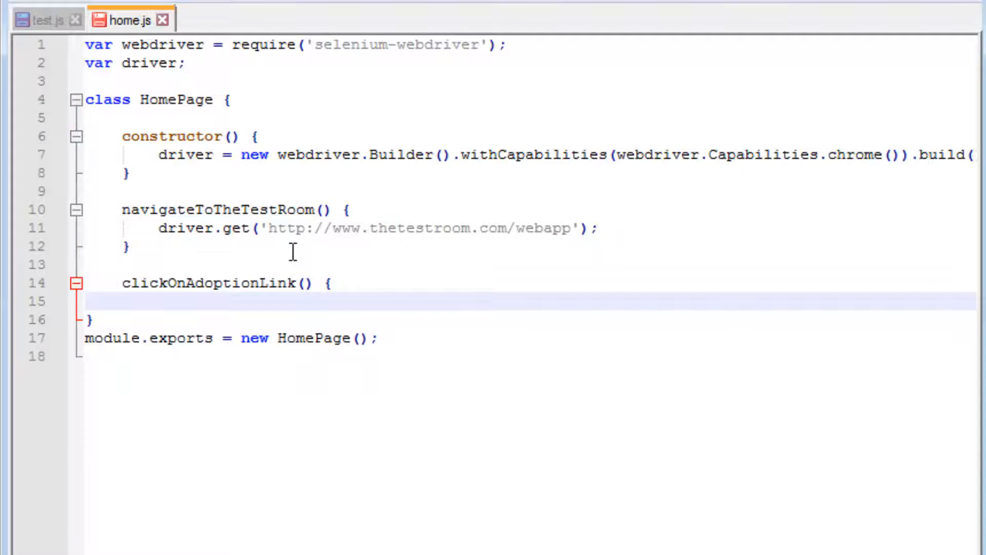
{"action": "type", "text": "driver.findElement(By.css('[name=nav_adopt]')).click();"}
{"action": "type", "text": "}"}
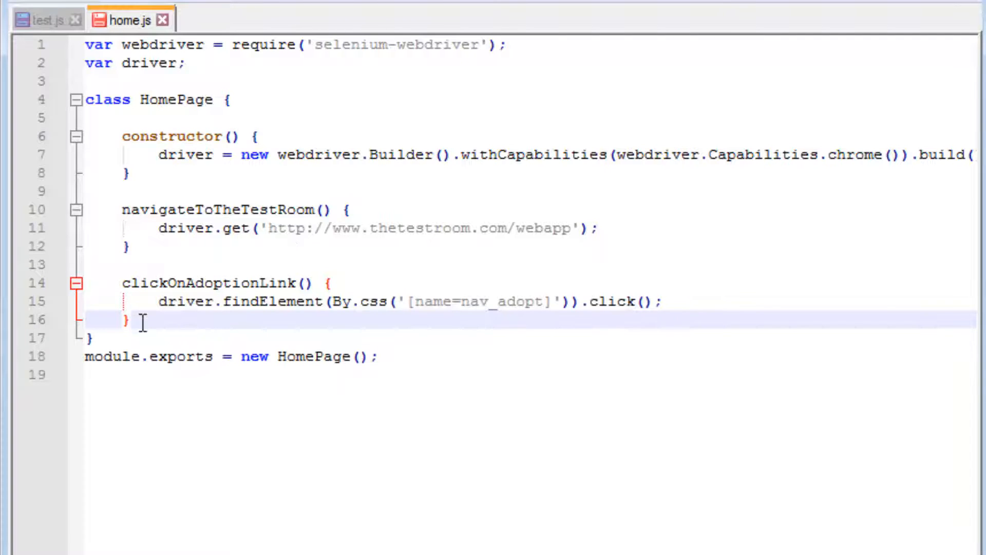
{"action": "mouse_move", "coordinate": [194, 62]}
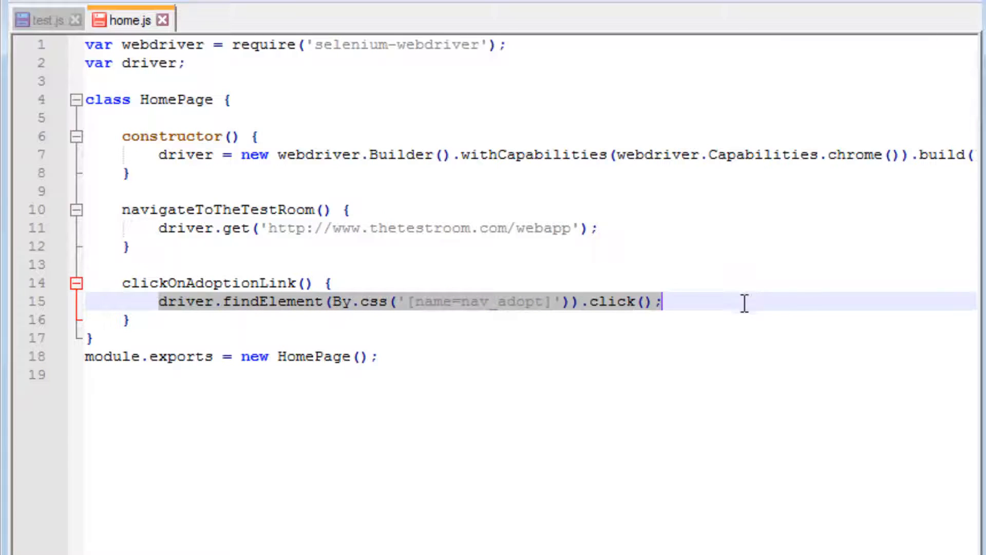
{"action": "mouse_move", "coordinate": [490, 314]}
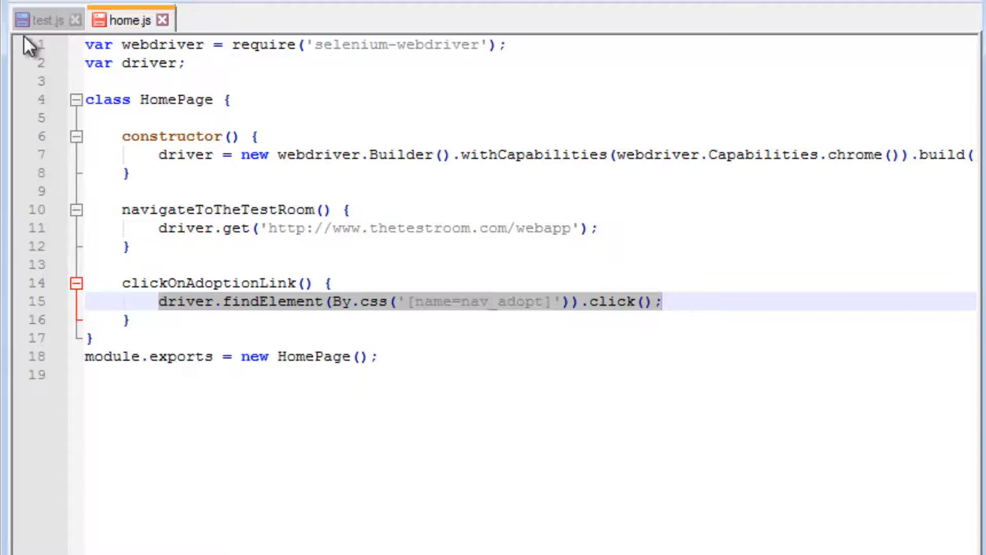
{"action": "left_click", "coordinate": [132, 320]}
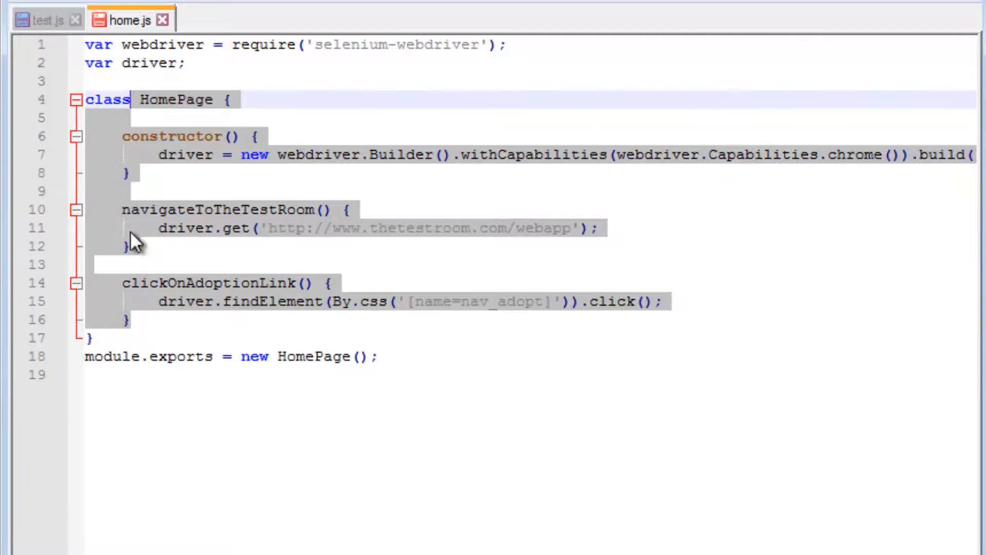
{"action": "left_click", "coordinate": [201, 283]}
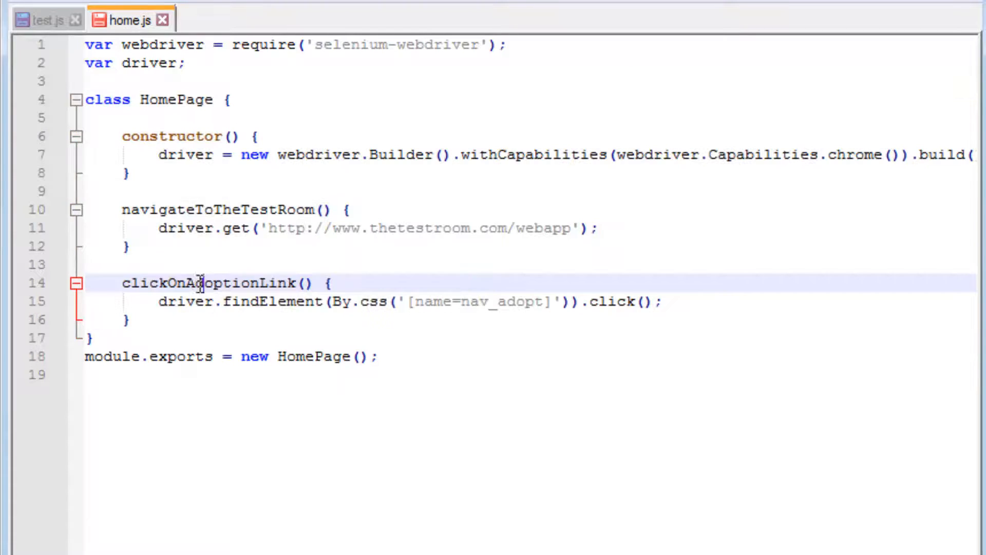
{"action": "double_click", "coordinate": [200, 282]}
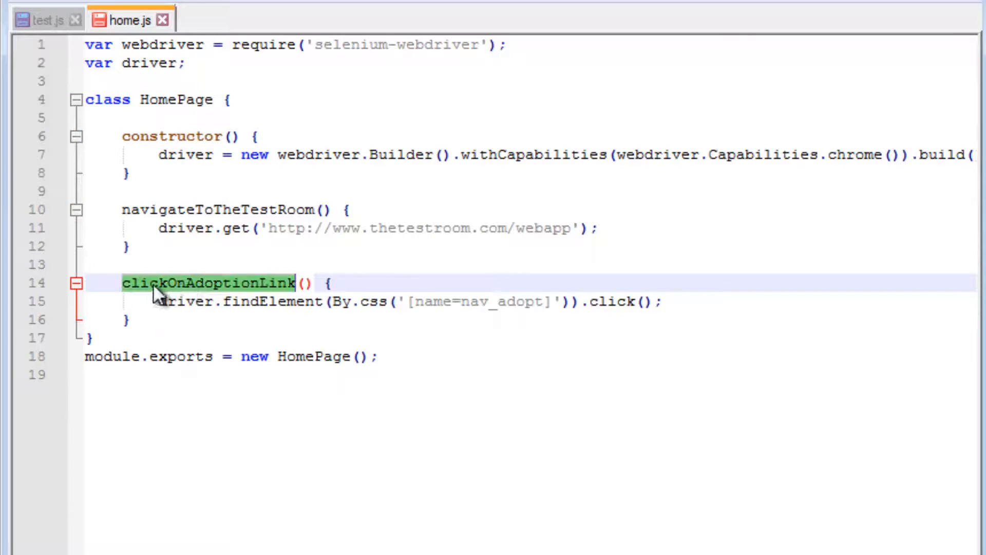
Add homePage.clickOnAdoptionLink(); to test.js after the navigateToTheTestRoom() call
{"action": "left_click", "coordinate": [42, 20]}
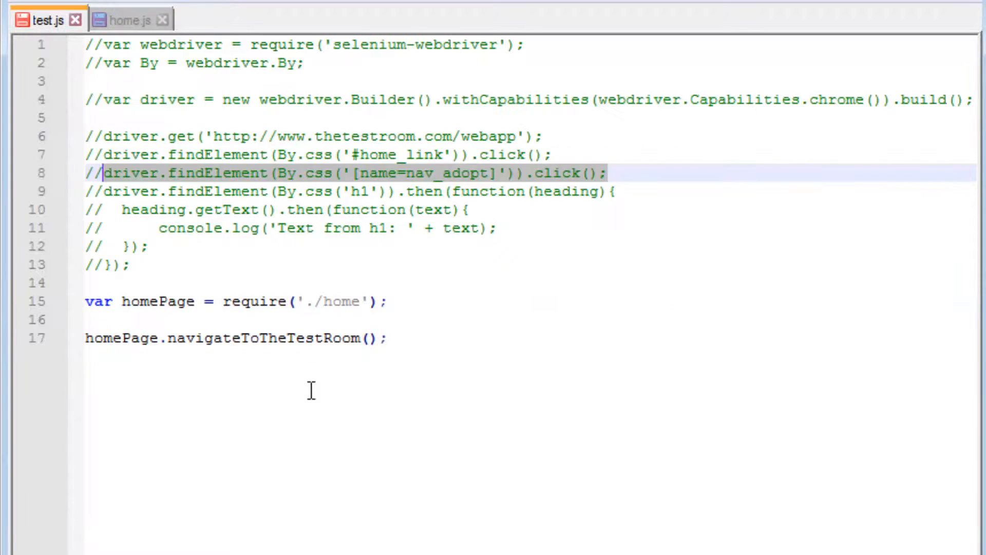
{"action": "type", "text": "h"}
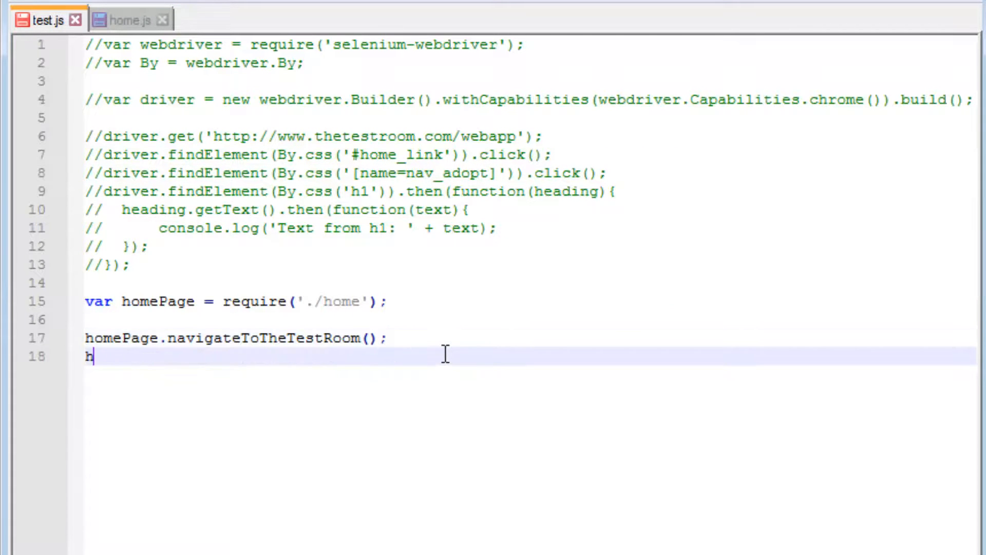
{"action": "type", "text": "omePage"}
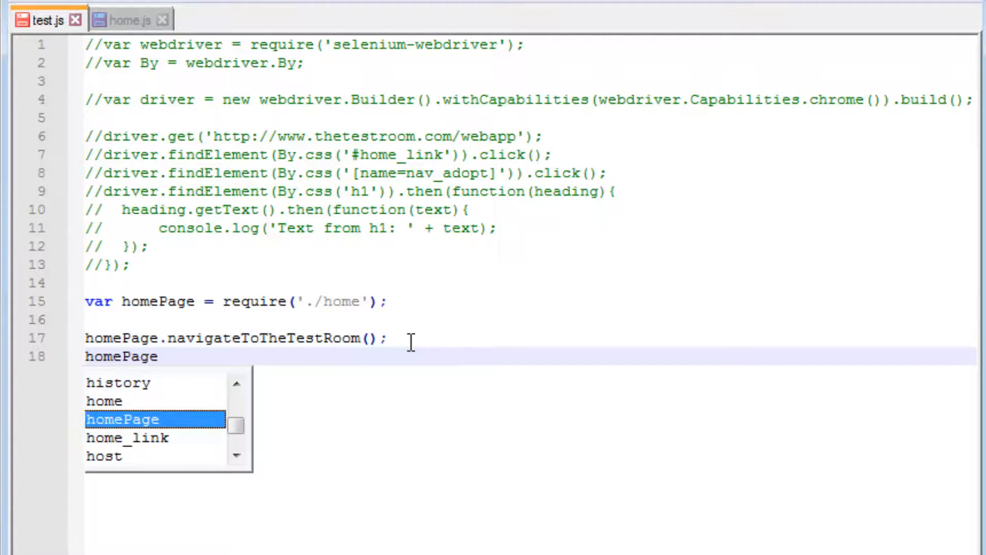
{"action": "type", "text": ".clickOnAdoptionLink"}
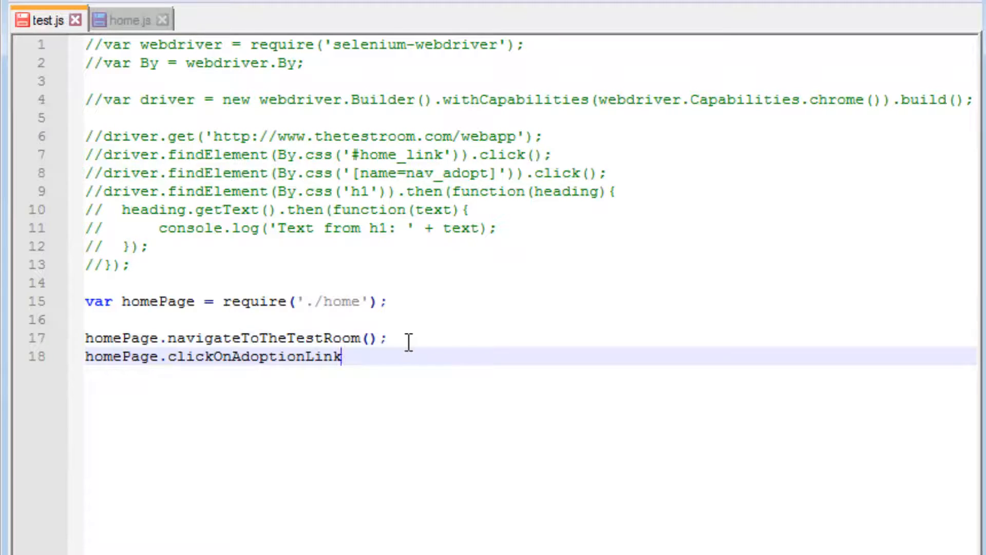
{"action": "type", "text": "();"}
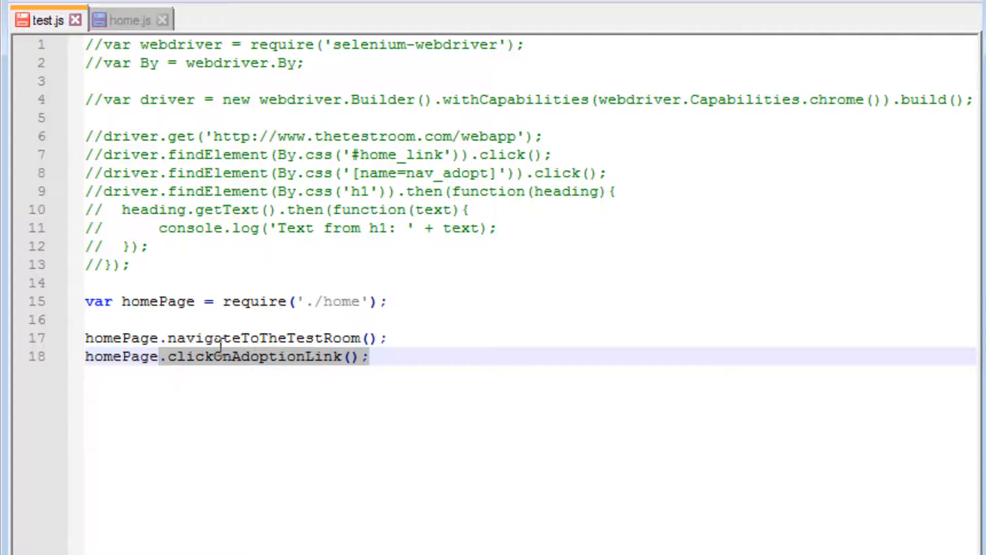
Compare the test.js calls against home.js, ending on home.js
{"action": "left_click", "coordinate": [129, 19]}
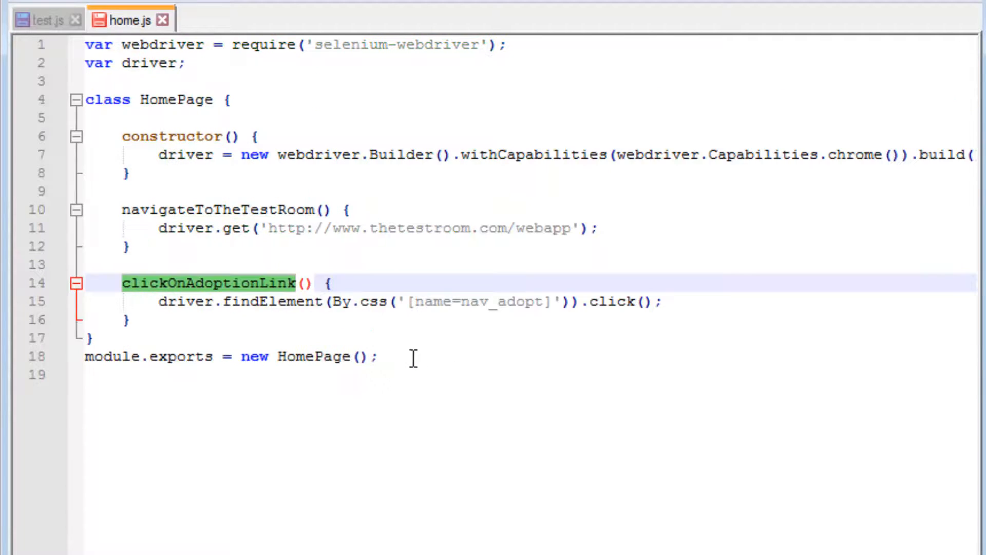
{"action": "left_click", "coordinate": [43, 19]}
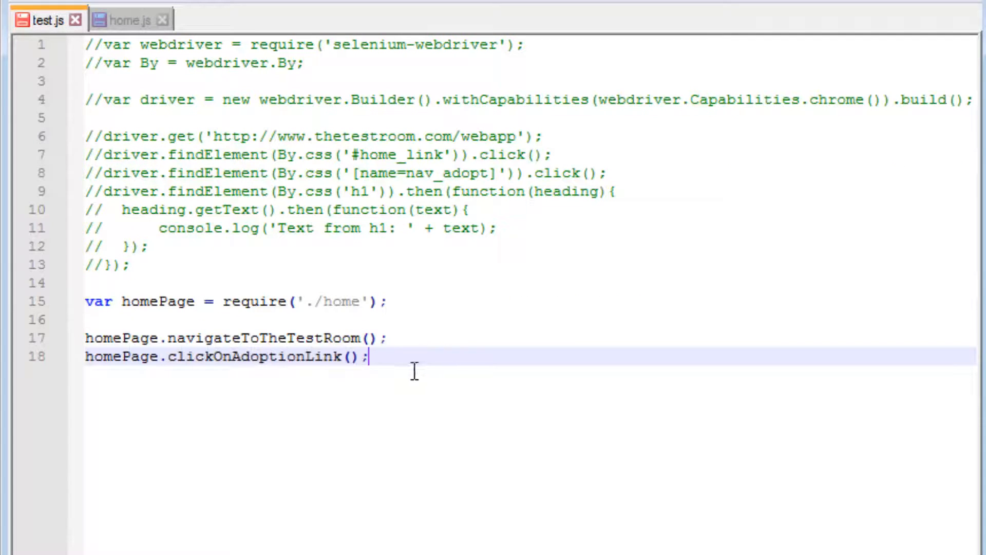
{"action": "mouse_move", "coordinate": [333, 285]}
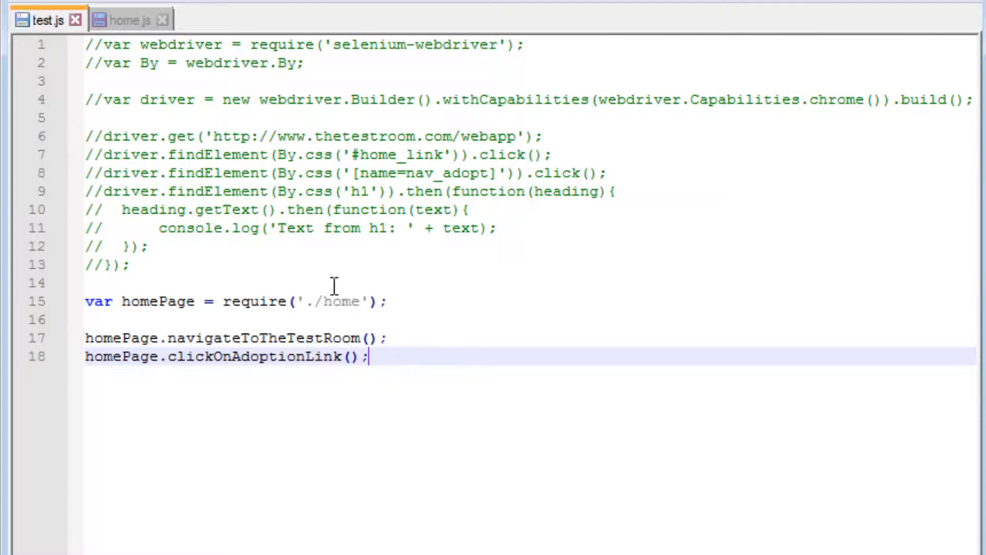
{"action": "left_click", "coordinate": [129, 20]}
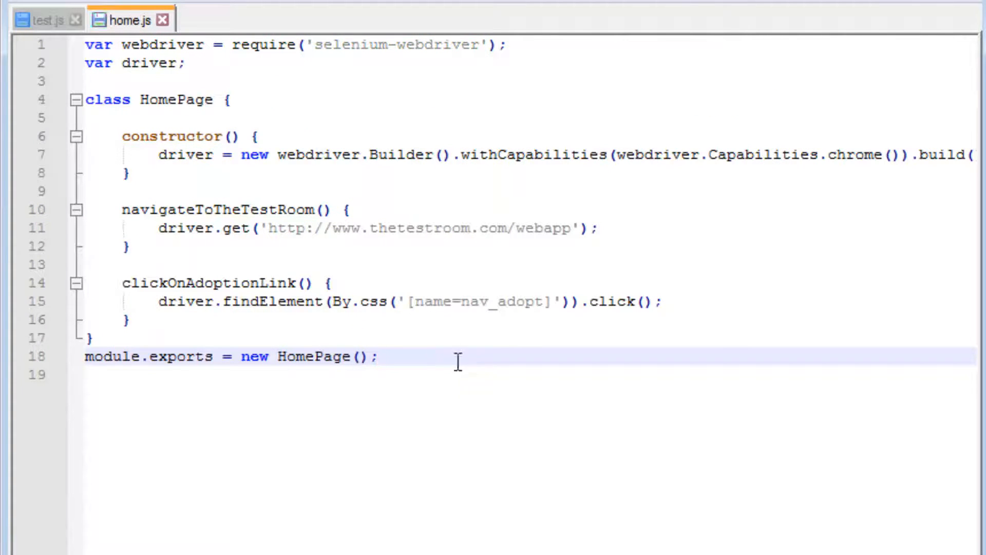
{"action": "mouse_move", "coordinate": [47, 19]}
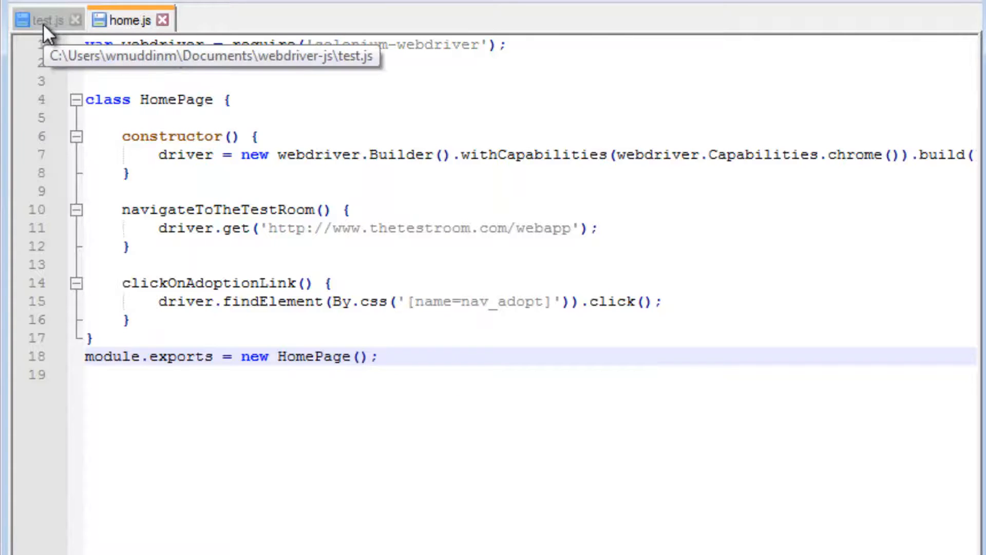
Switch to test.js and run 'node test.js' in the MINGW32 terminal
{"action": "left_click", "coordinate": [44, 19]}
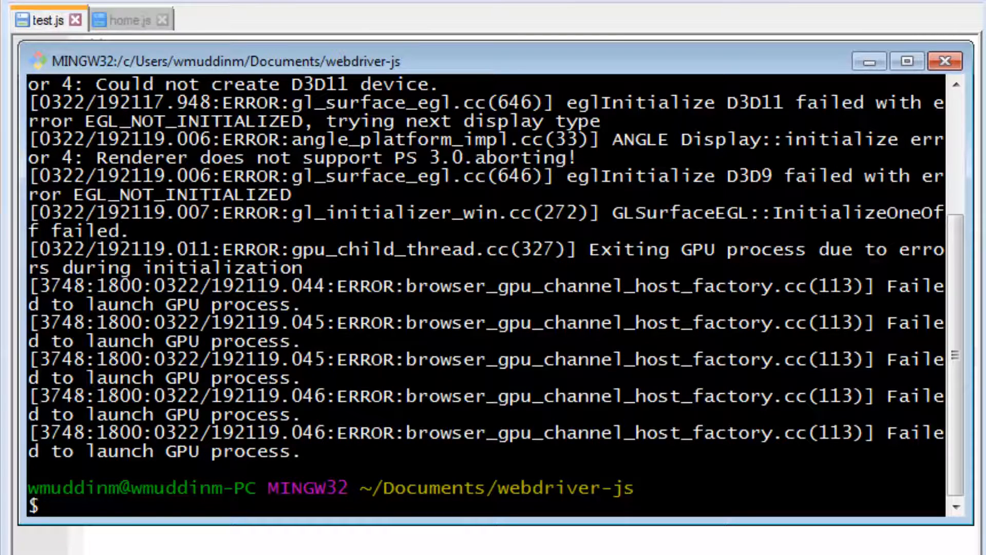
{"action": "type", "text": "node test.js"}
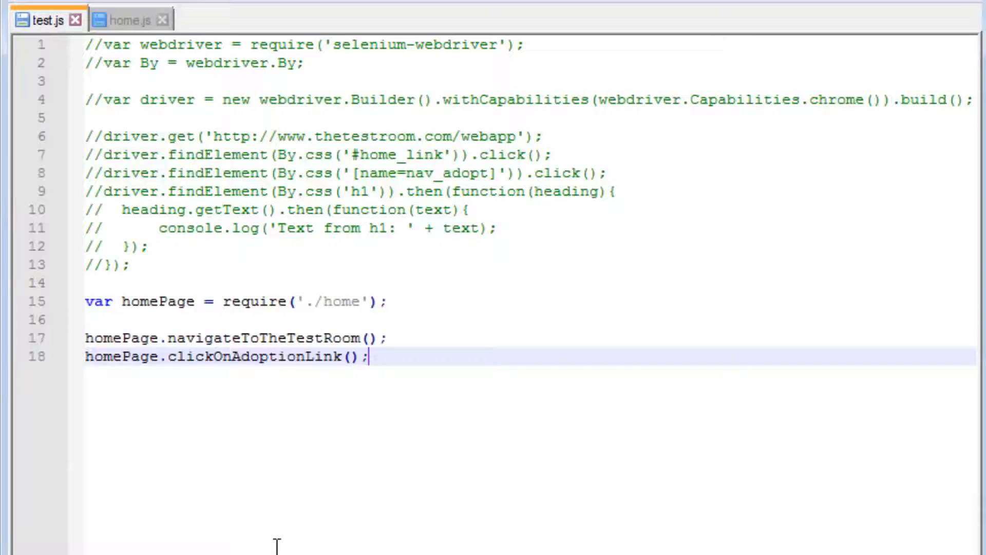
Insert 'var By = webdriver.By;' from test.js as line 2 of home.js
{"action": "left_click", "coordinate": [129, 20]}
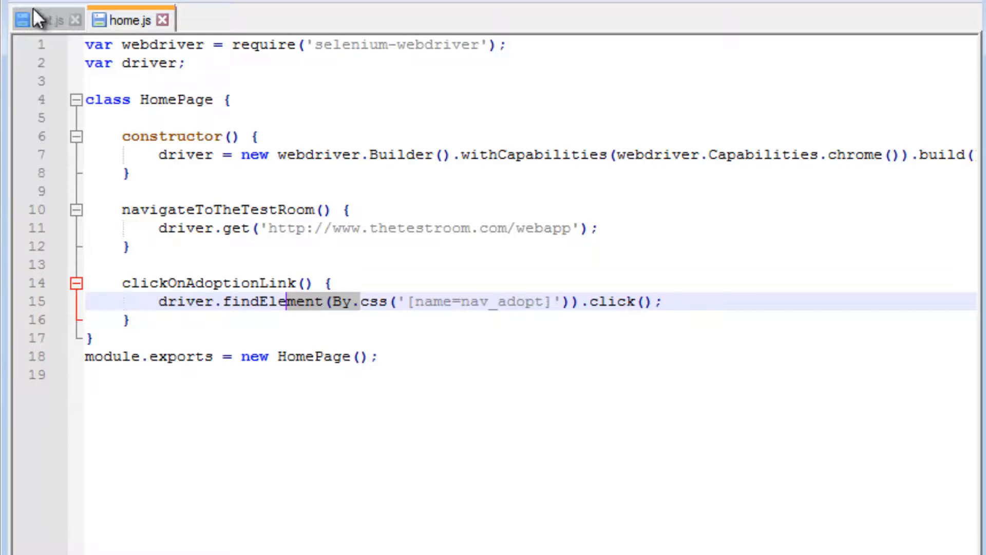
{"action": "left_click", "coordinate": [44, 20]}
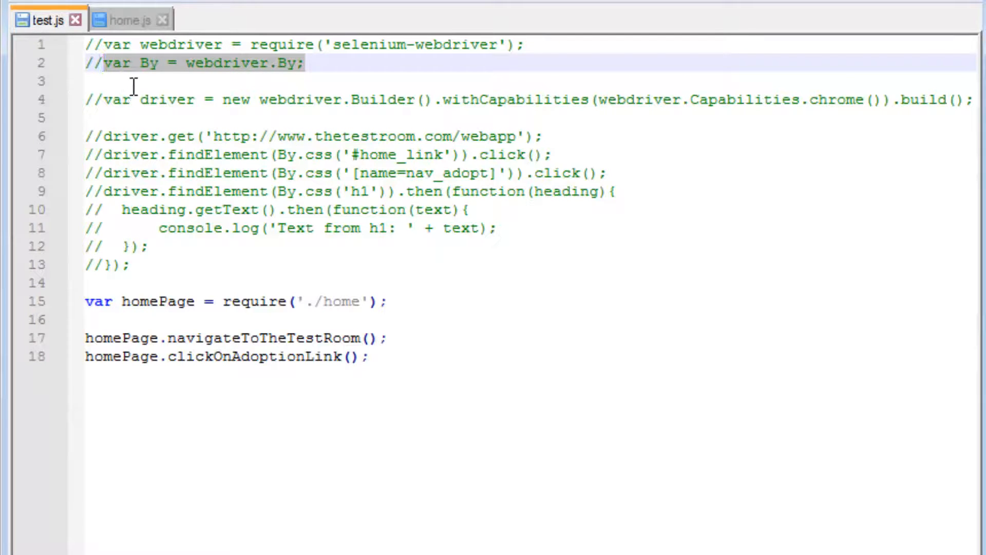
{"action": "left_click", "coordinate": [130, 20]}
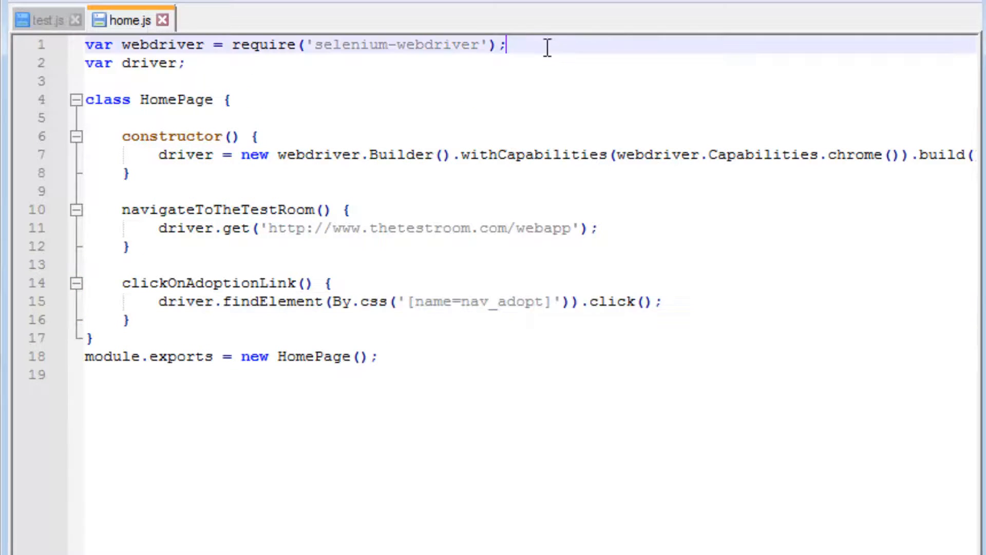
{"action": "type", "text": "var By = webdriver.By;"}
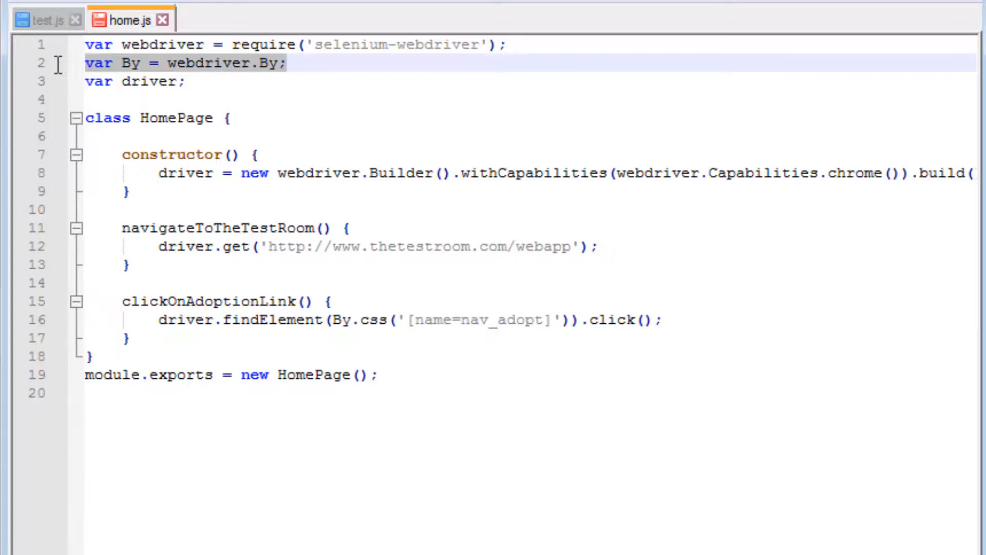
{"action": "left_click", "coordinate": [199, 81]}
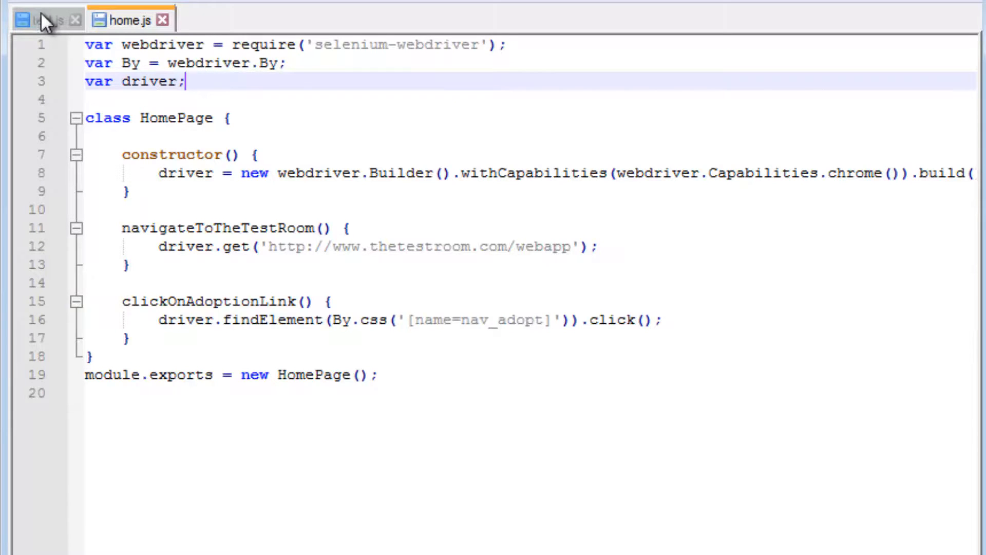
Show test.js and highlight the homePage calls on lines 17–18
{"action": "left_click", "coordinate": [42, 19]}
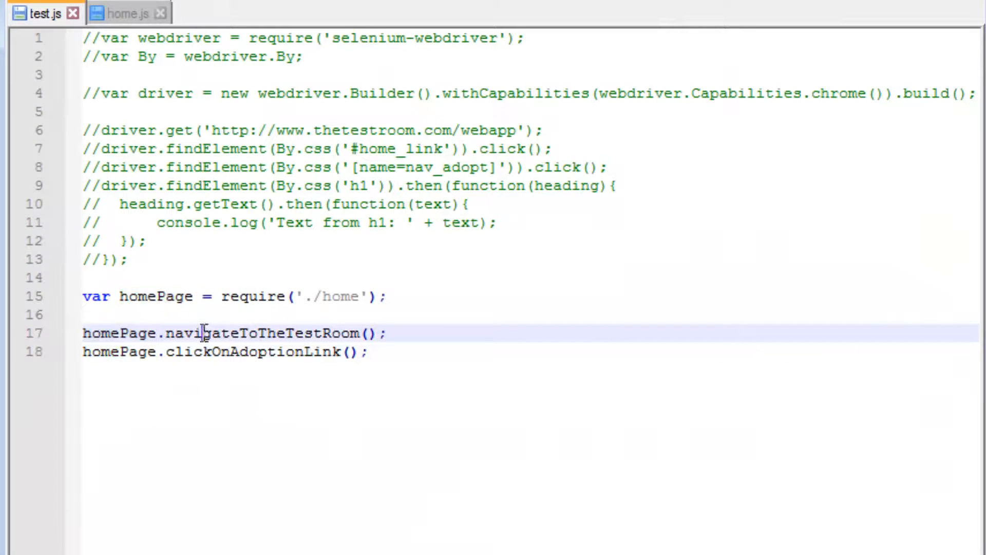
{"action": "double_click", "coordinate": [264, 333]}
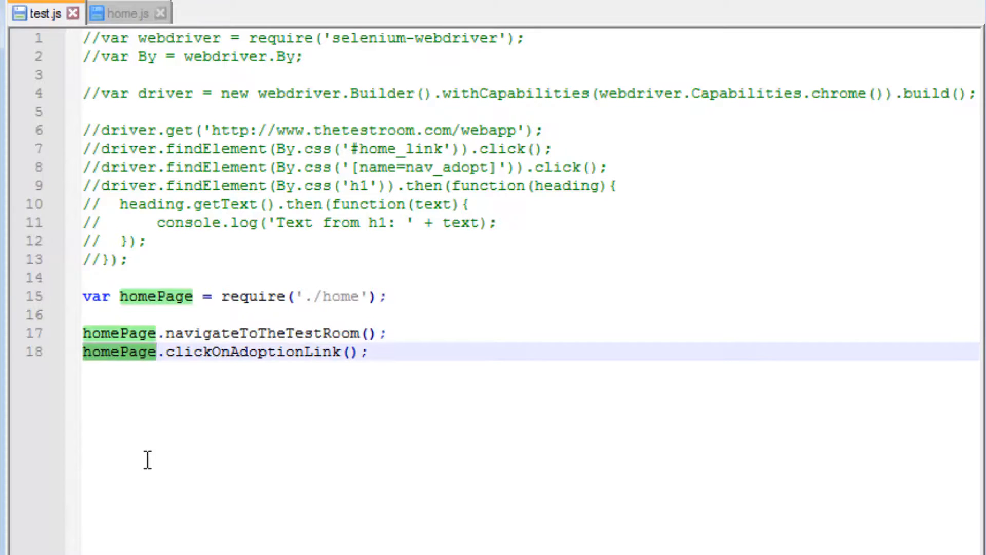
{"action": "double_click", "coordinate": [251, 351]}
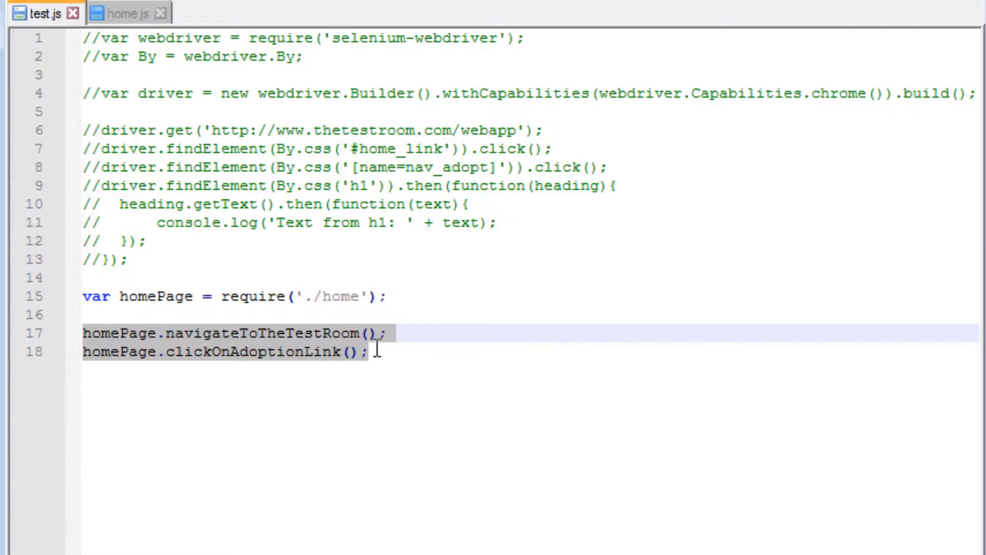
Trim test.js to the ./home require and two homePage calls, then select all of home.js
{"action": "left_click", "coordinate": [368, 351]}
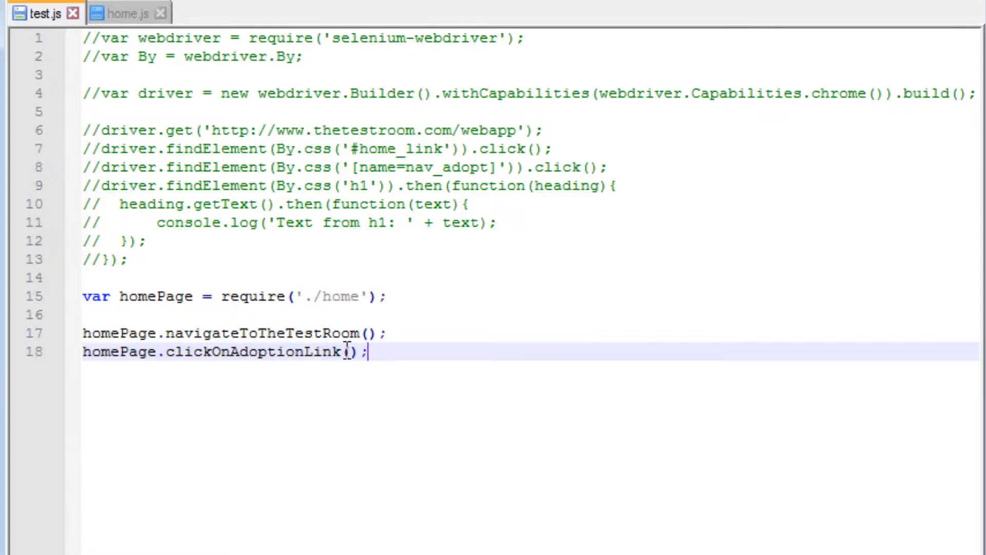
{"action": "left_click", "coordinate": [129, 14]}
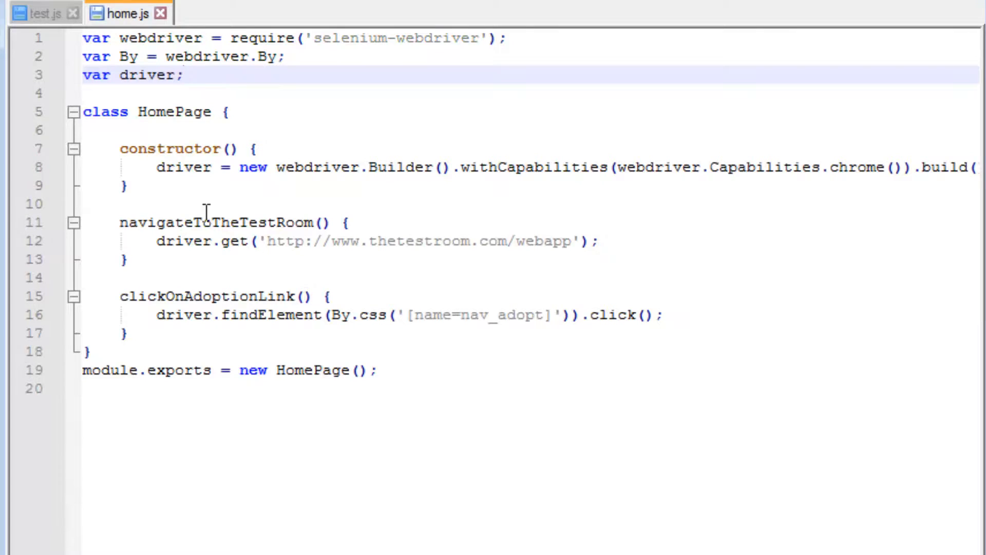
{"action": "left_click", "coordinate": [42, 13]}
{"action": "type", "text": "homePage.clickOnAdoptionLink();"}
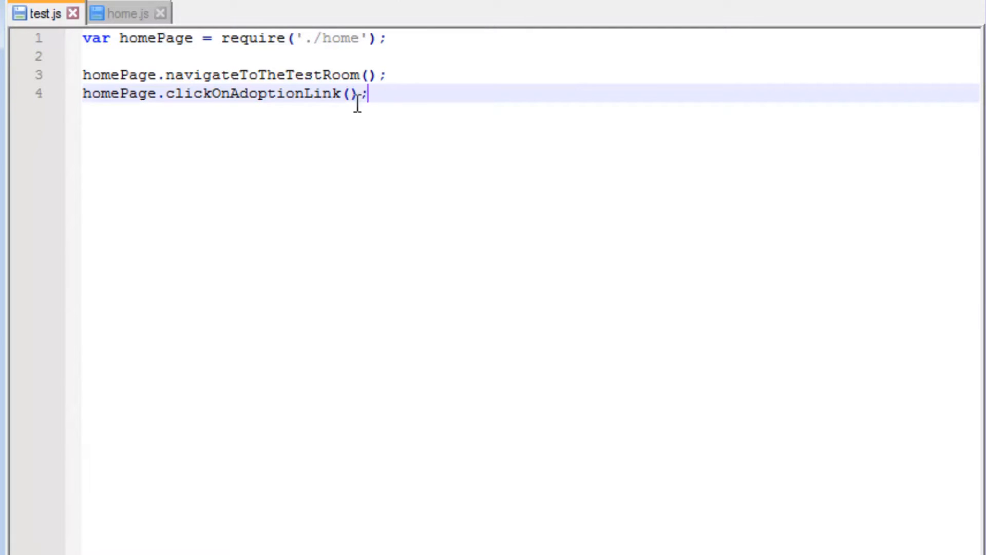
{"action": "left_click", "coordinate": [129, 14]}
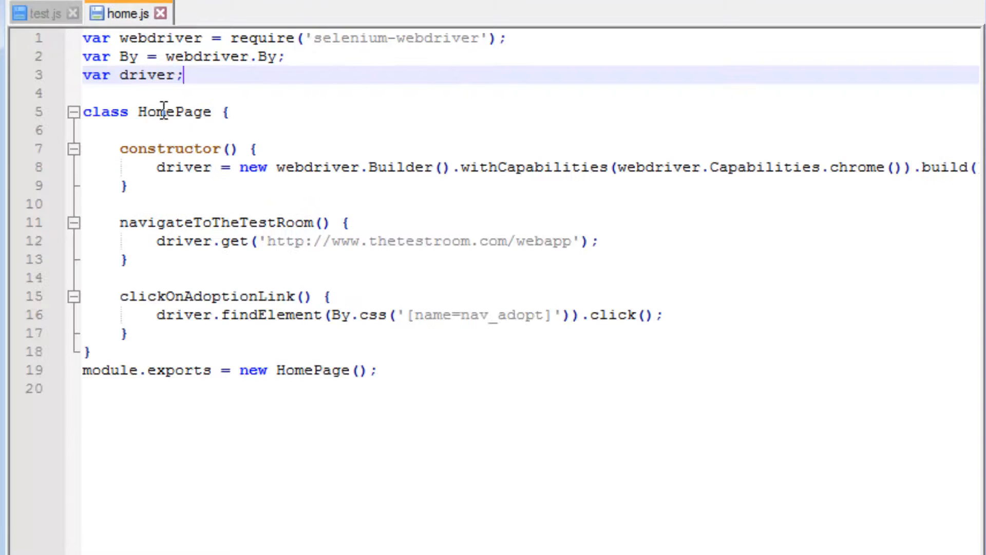
{"action": "left_click", "coordinate": [38, 13]}
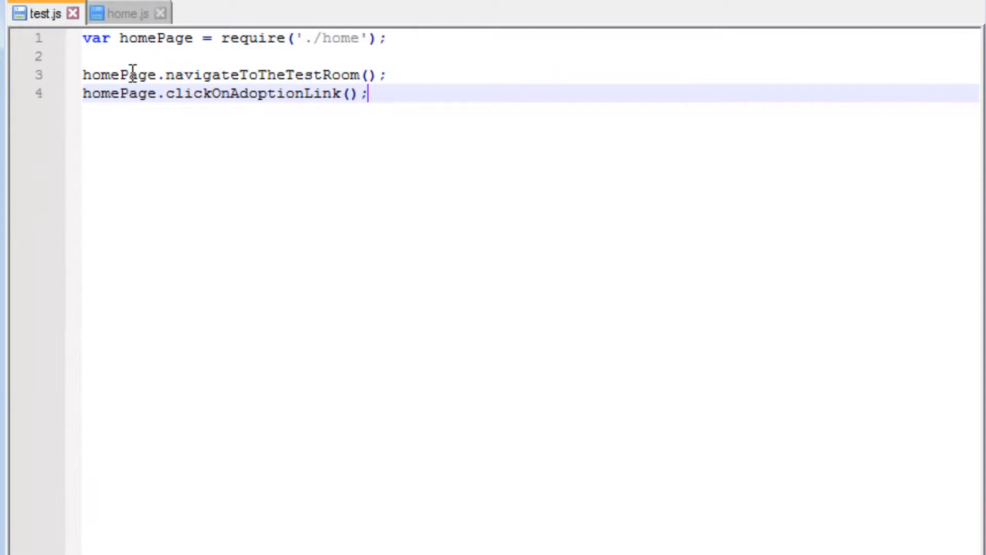
{"action": "left_click", "coordinate": [124, 12]}
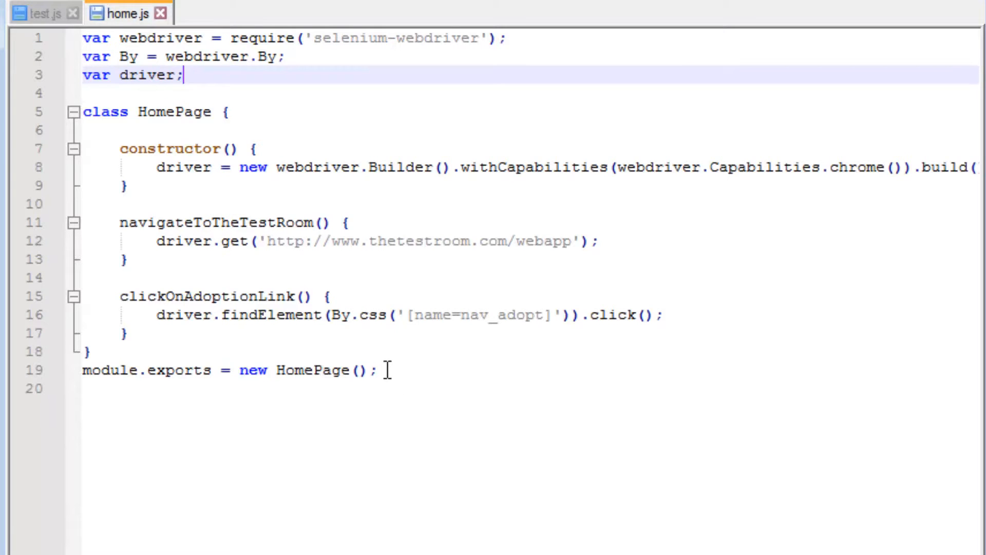
{"action": "key", "text": "ctrl+a"}
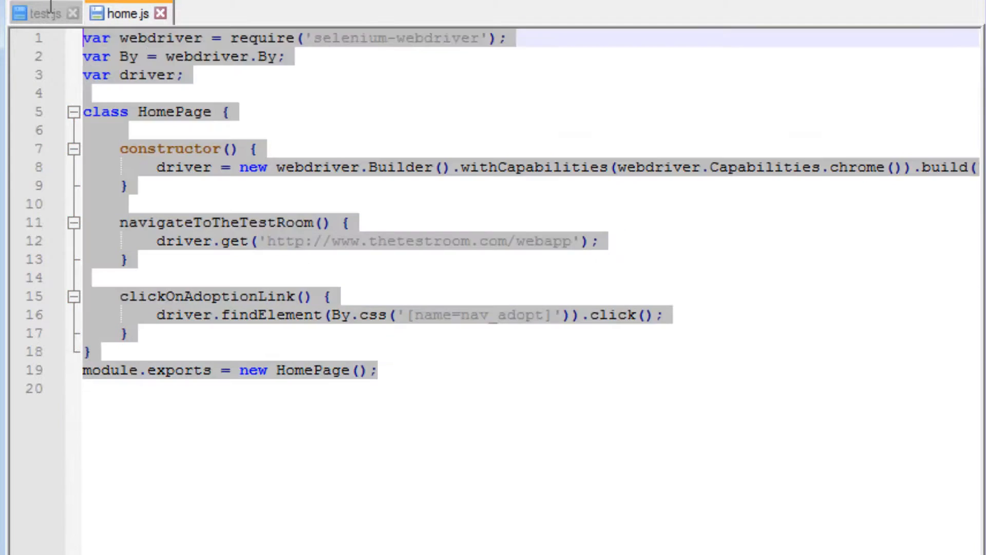